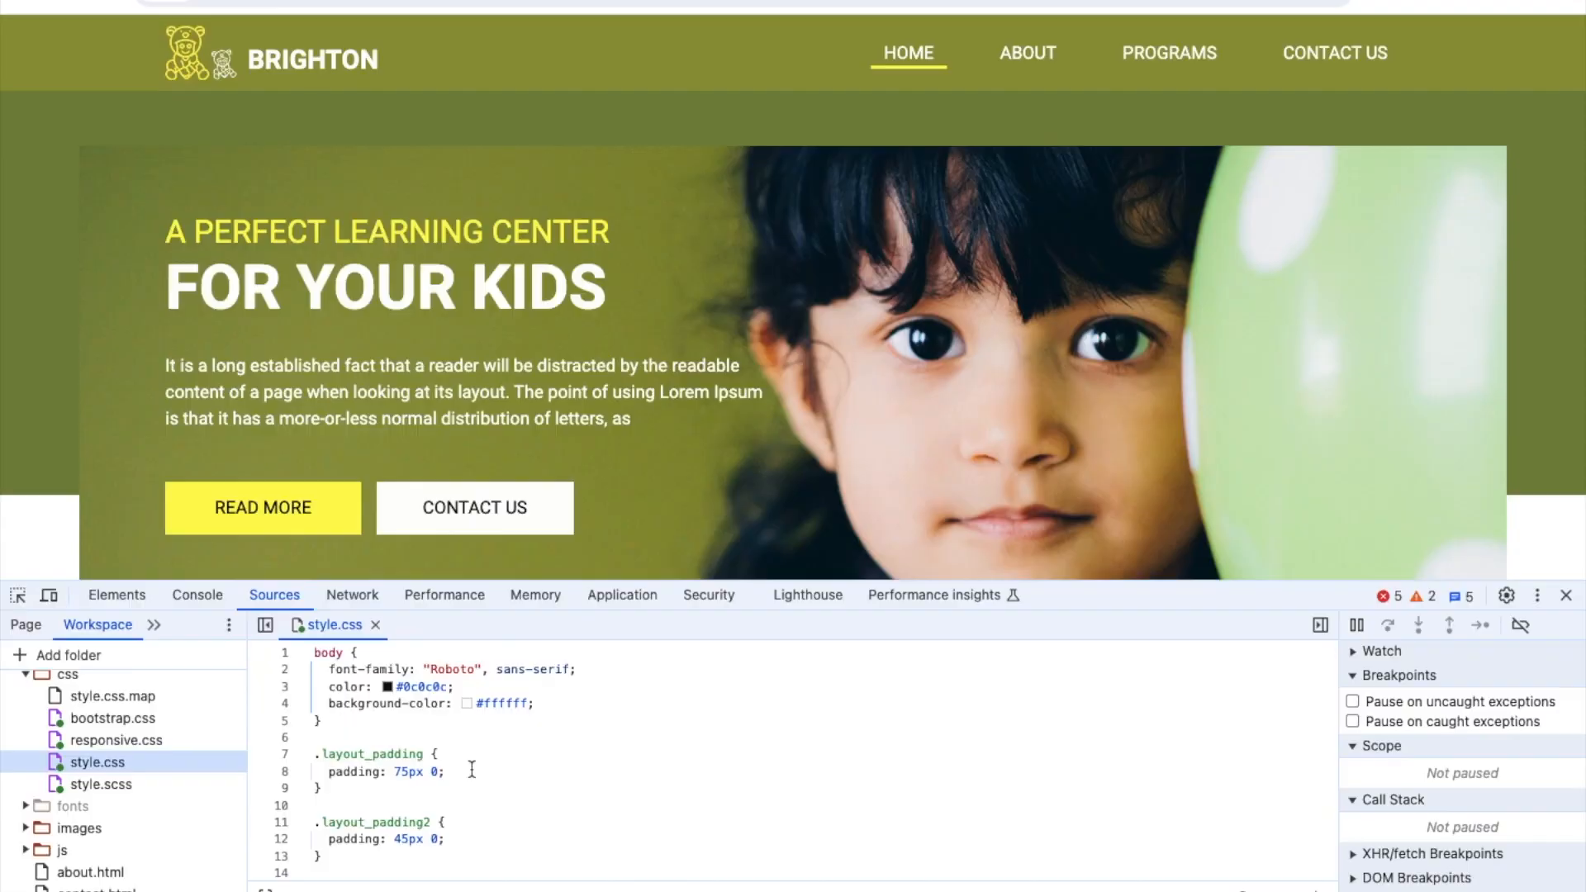
- Set the body background-color in style.css to pale green #bddca2
scroll("down", 3)
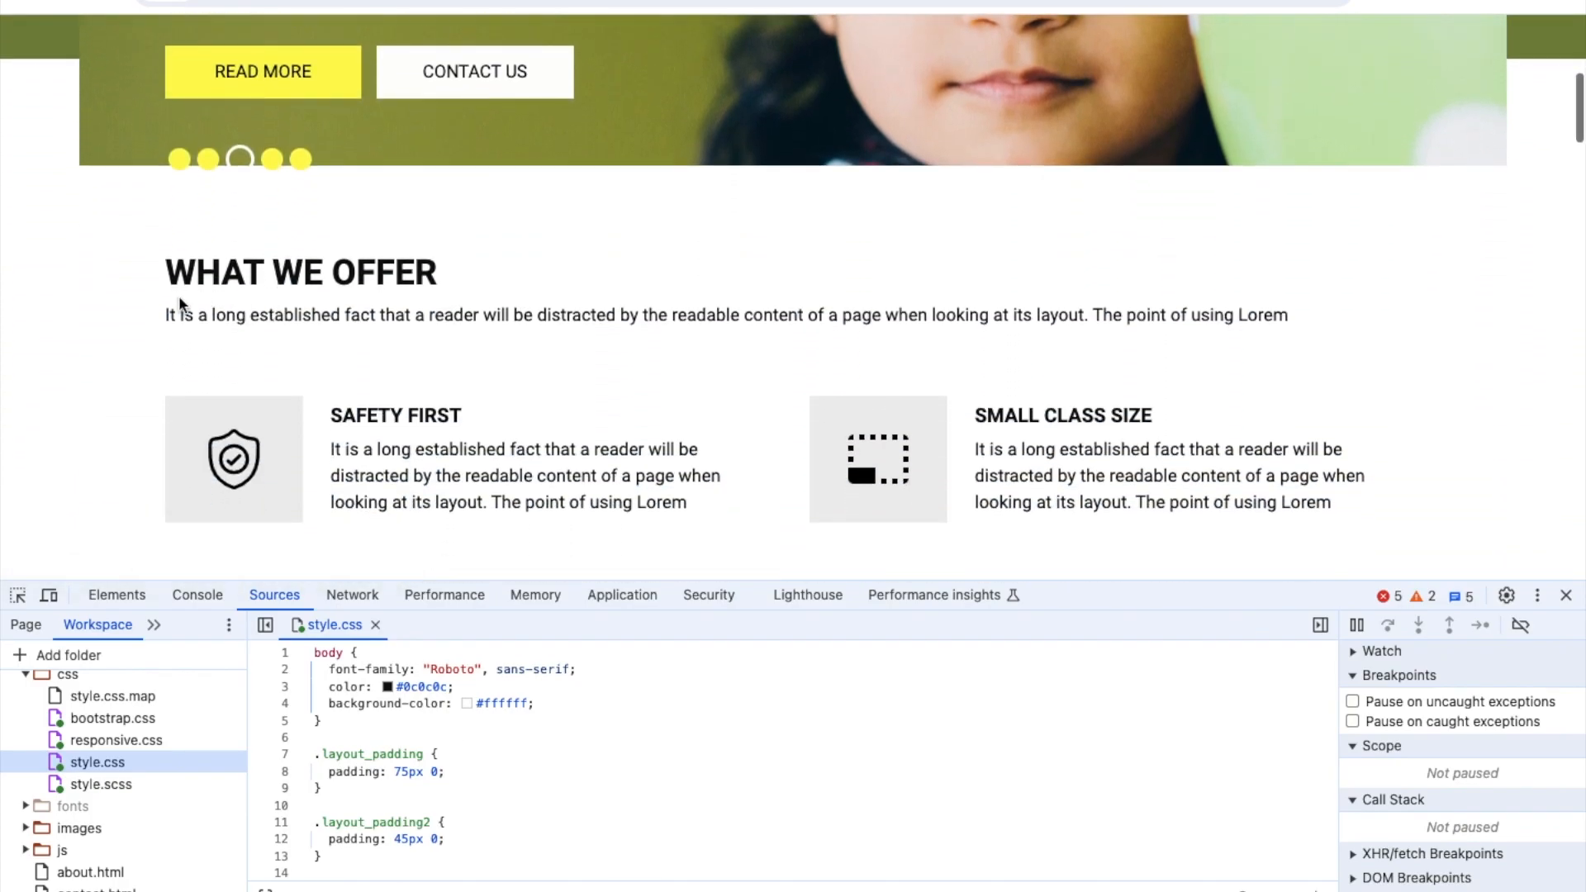
scroll("down", 3)
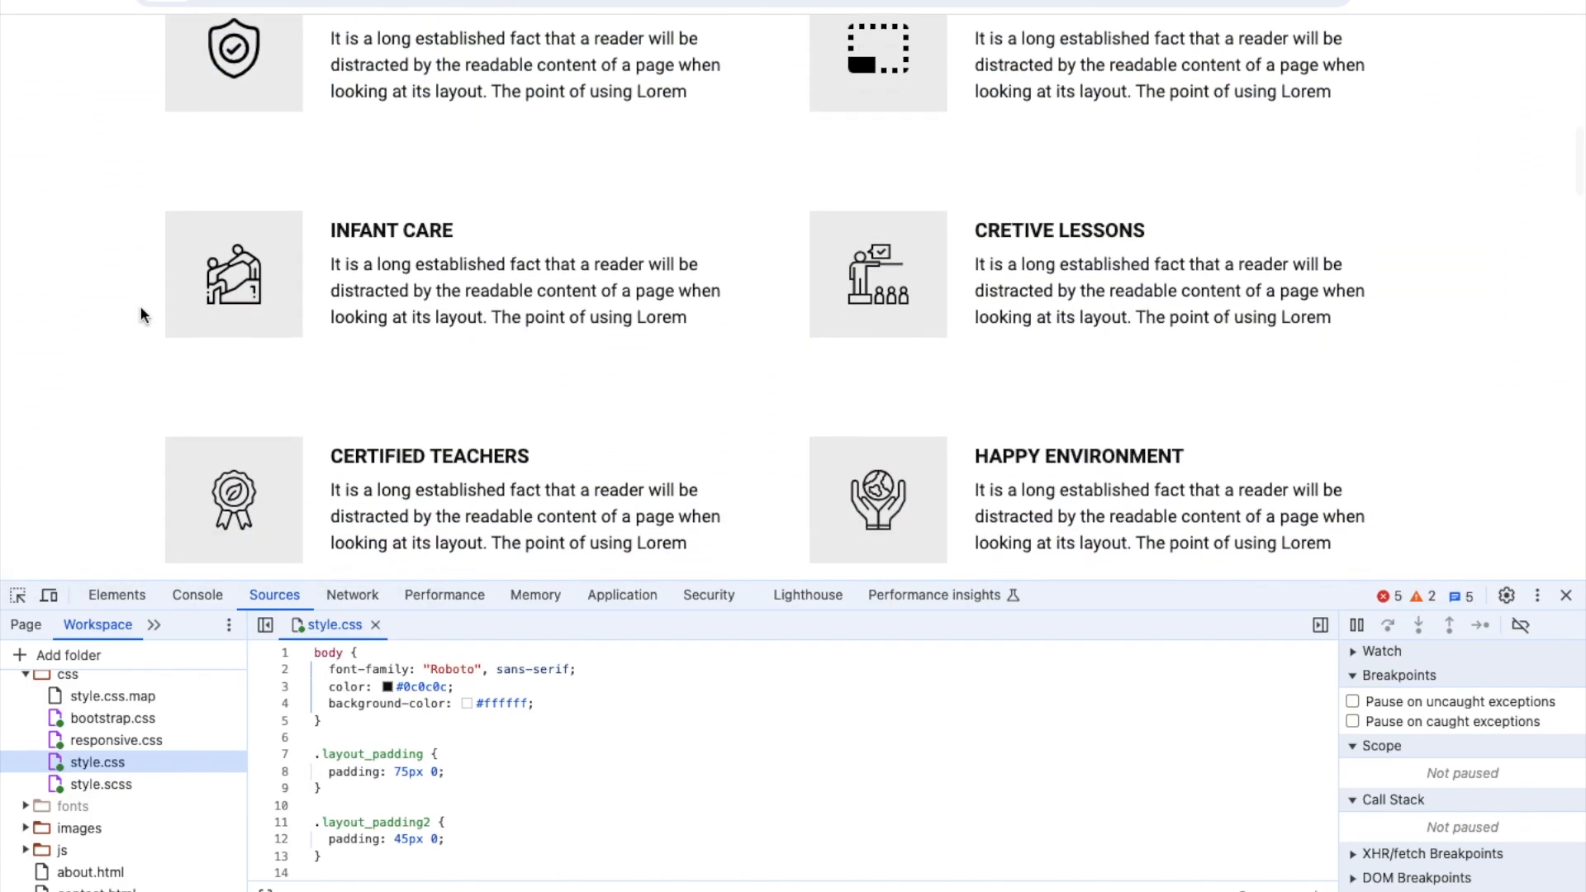
left_click(465, 704)
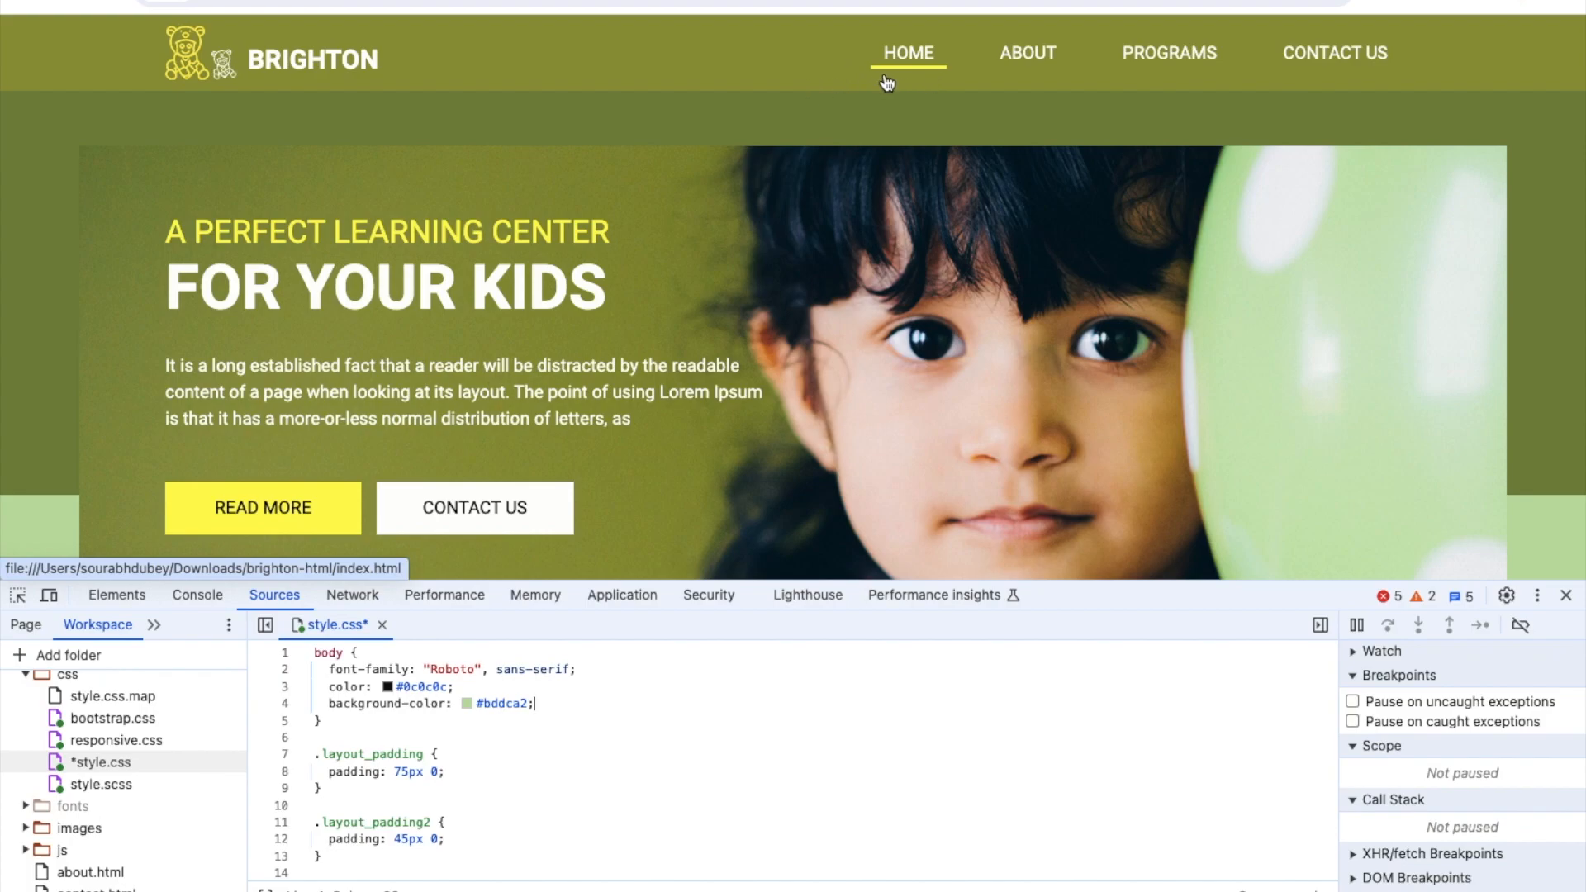
mouse_move(823, 135)
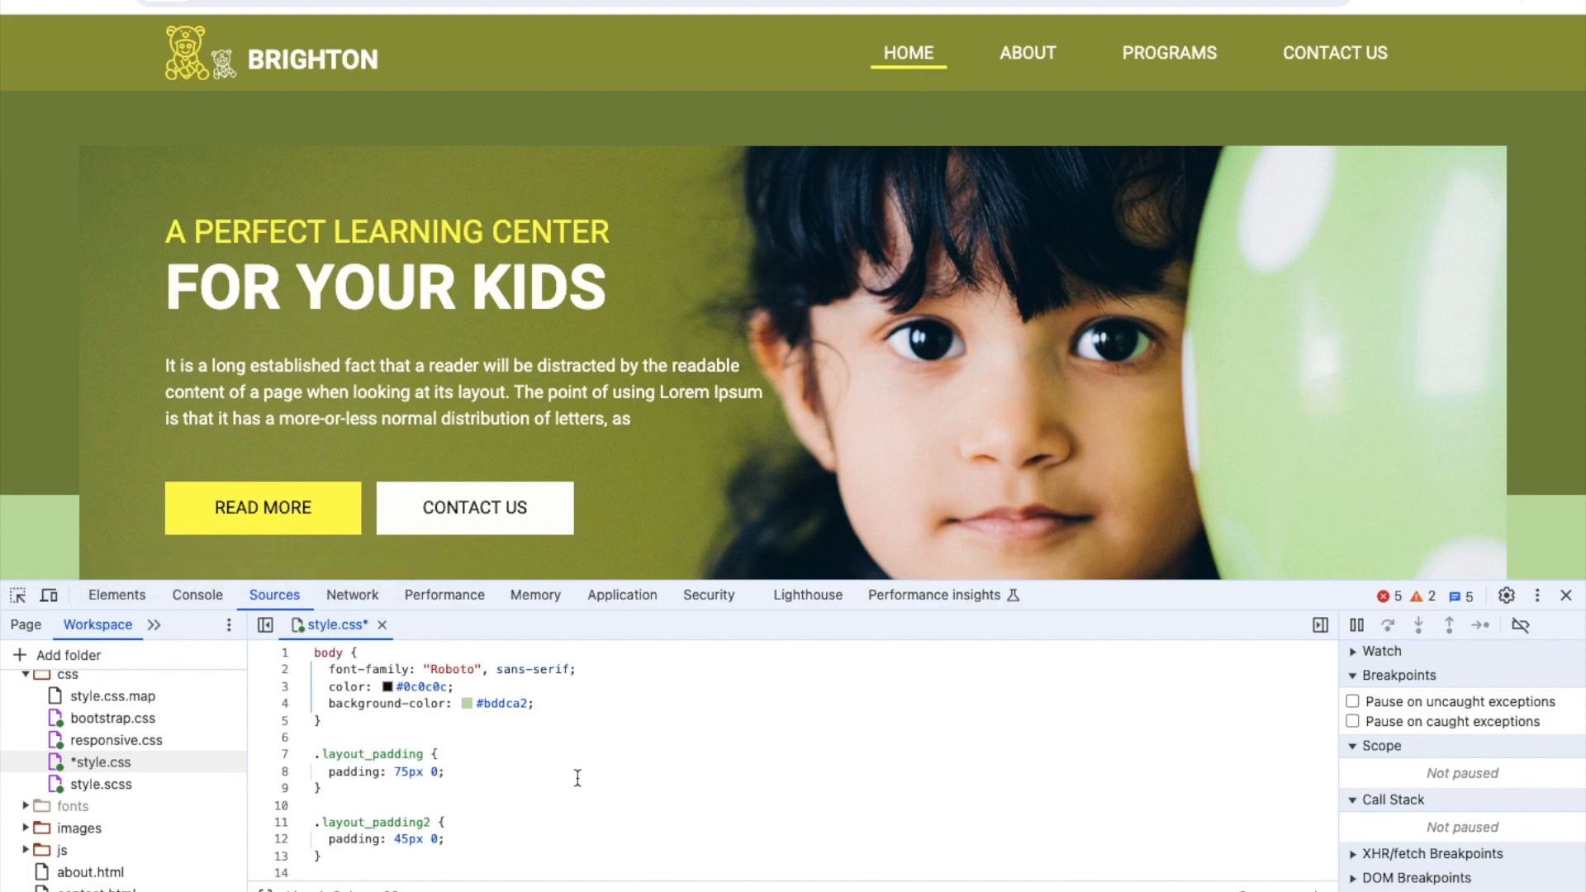
- Set the active nav underline background-color to red #ff0000 and save
scroll("down", 3)
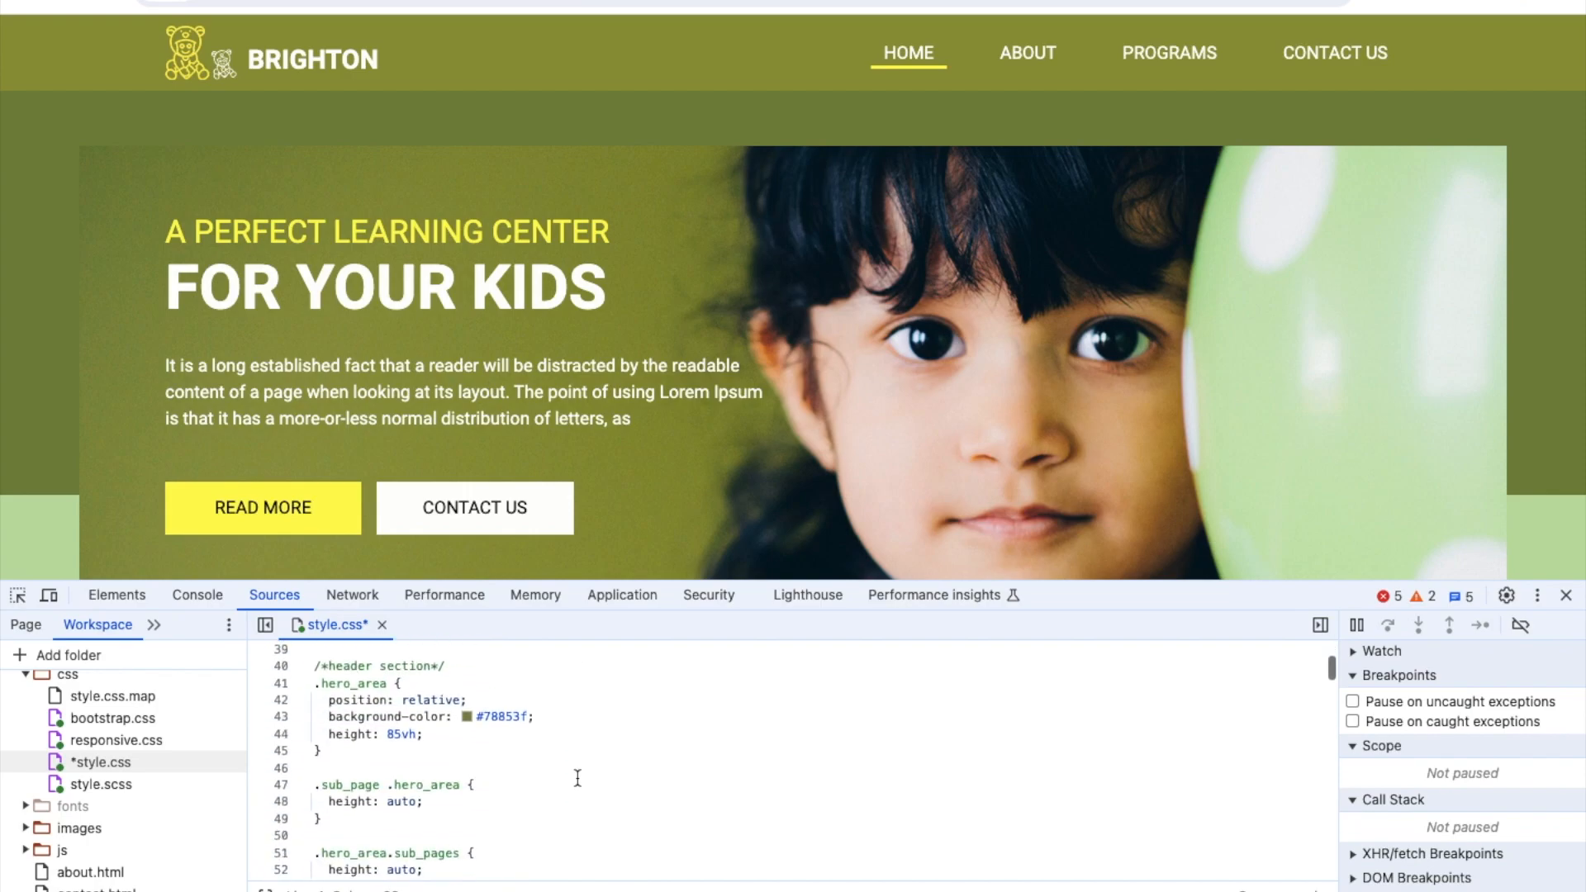
scroll("down", 3)
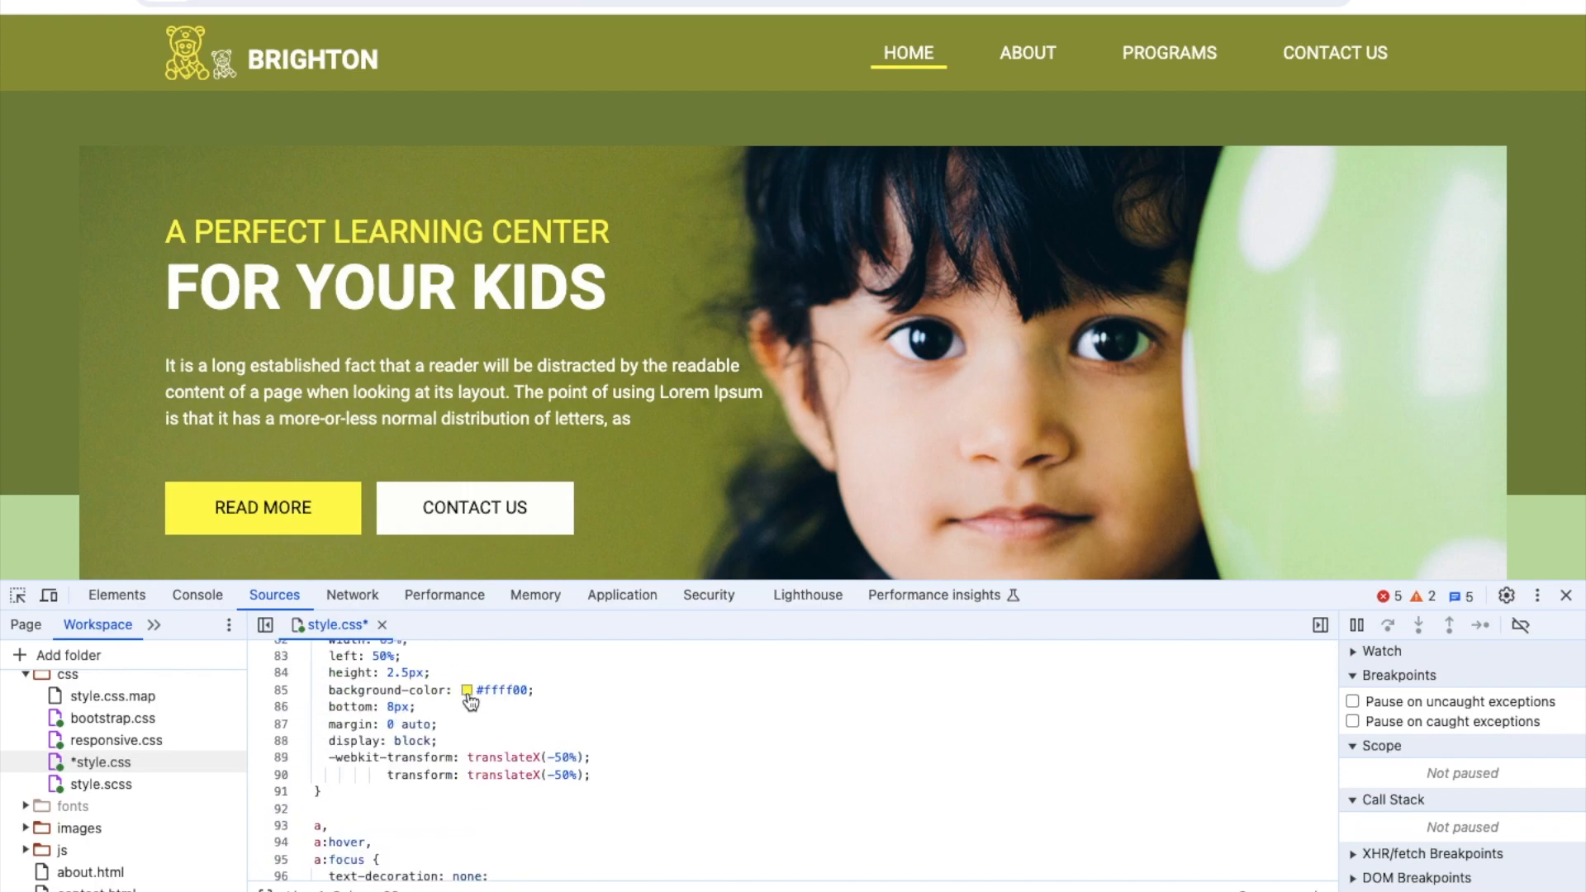
left_click(466, 691)
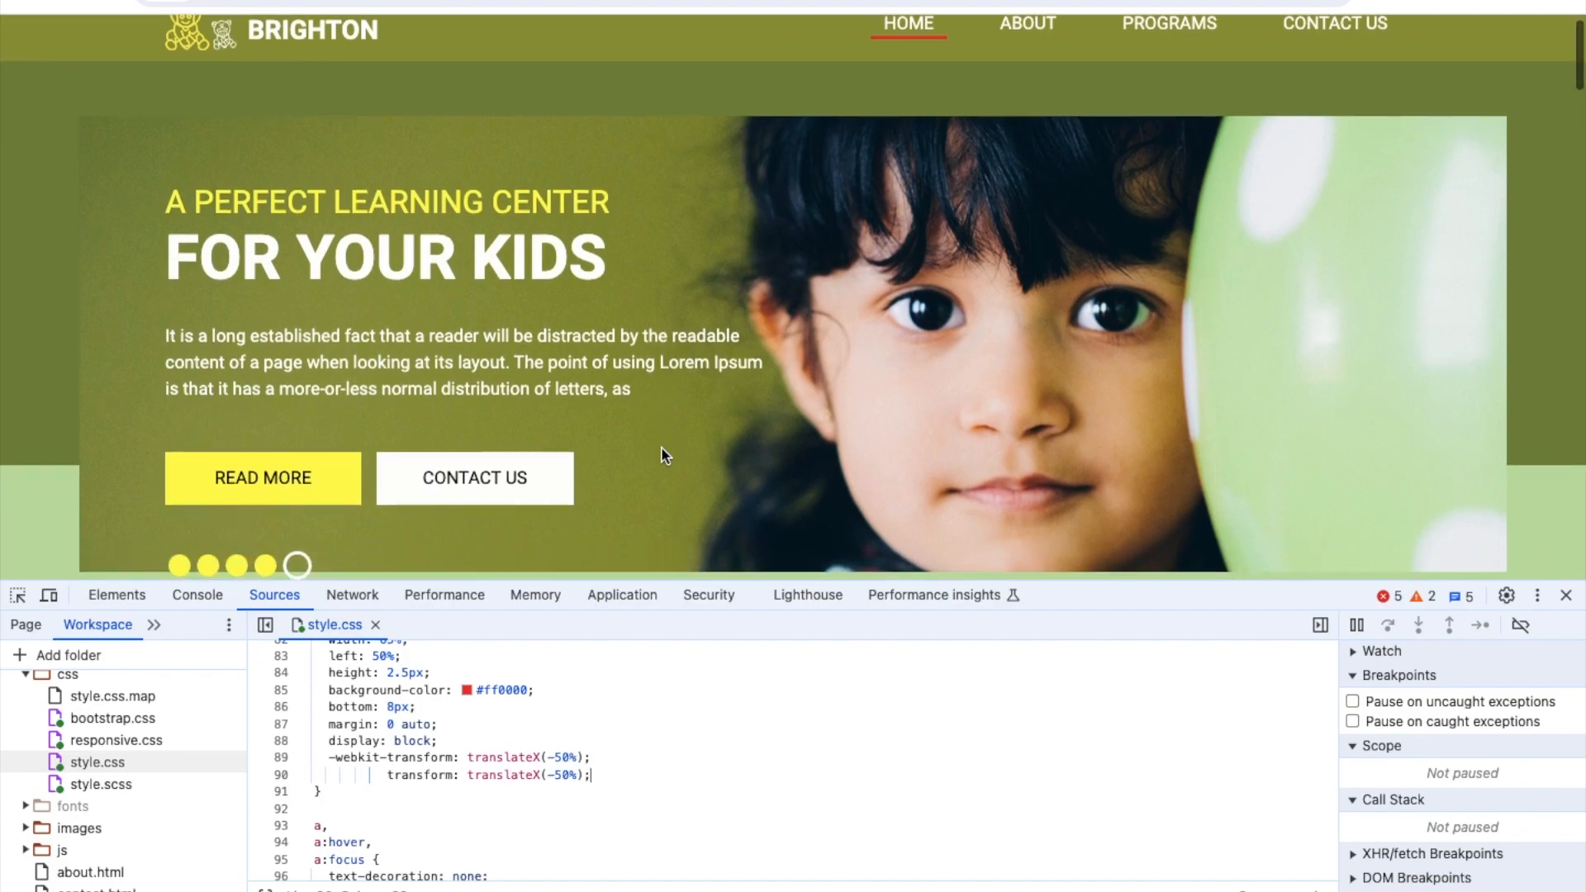
- Scroll through the Brighton page to check the green background and red underline
scroll("down", 3)
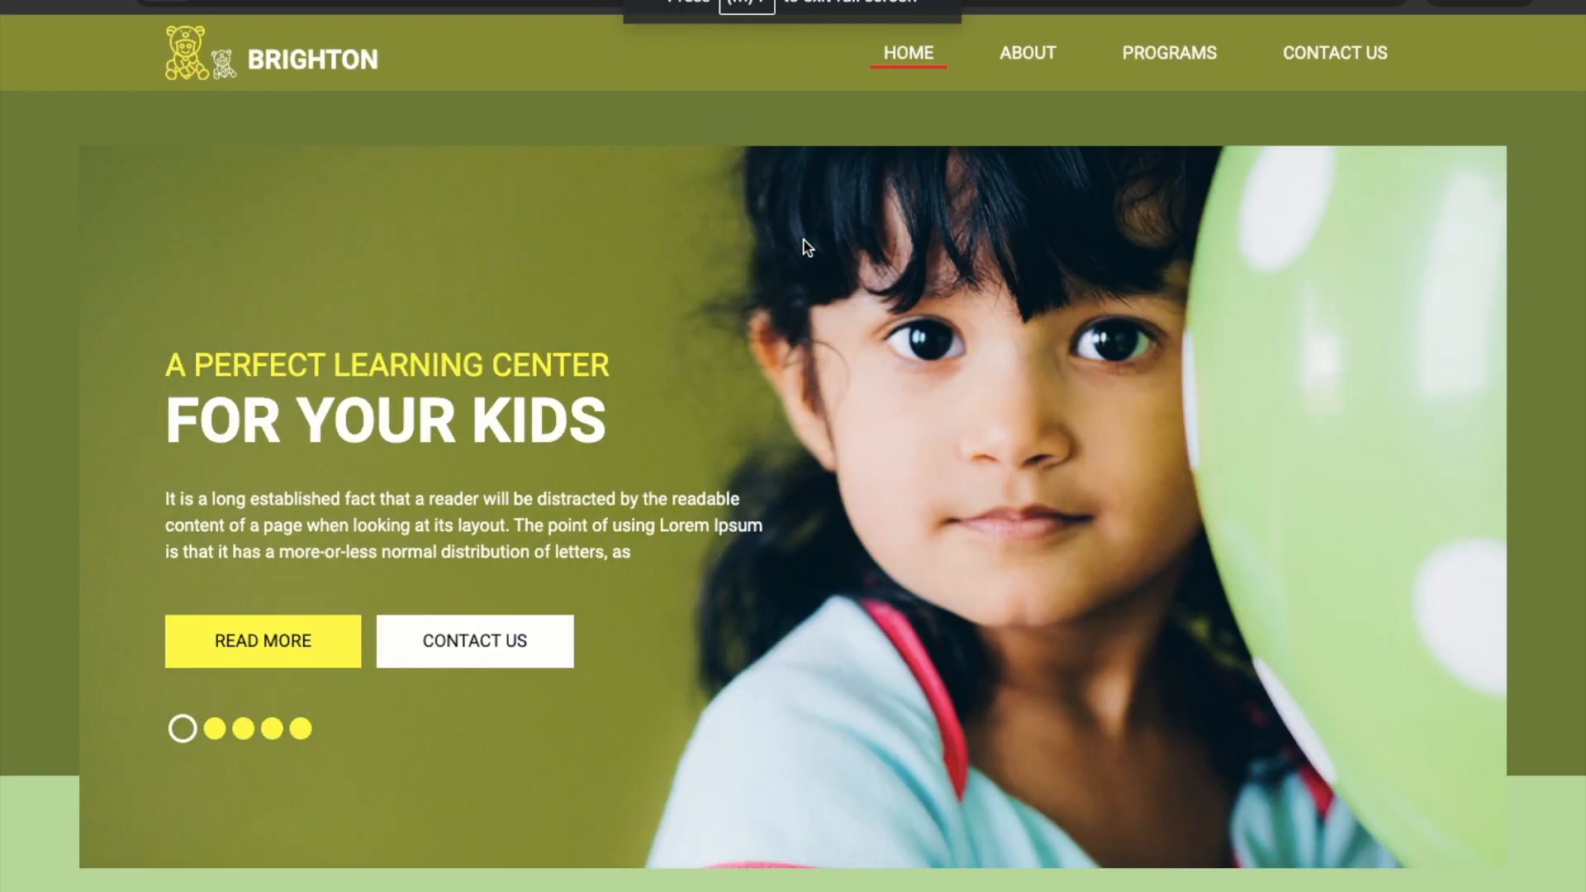
scroll("down", 3)
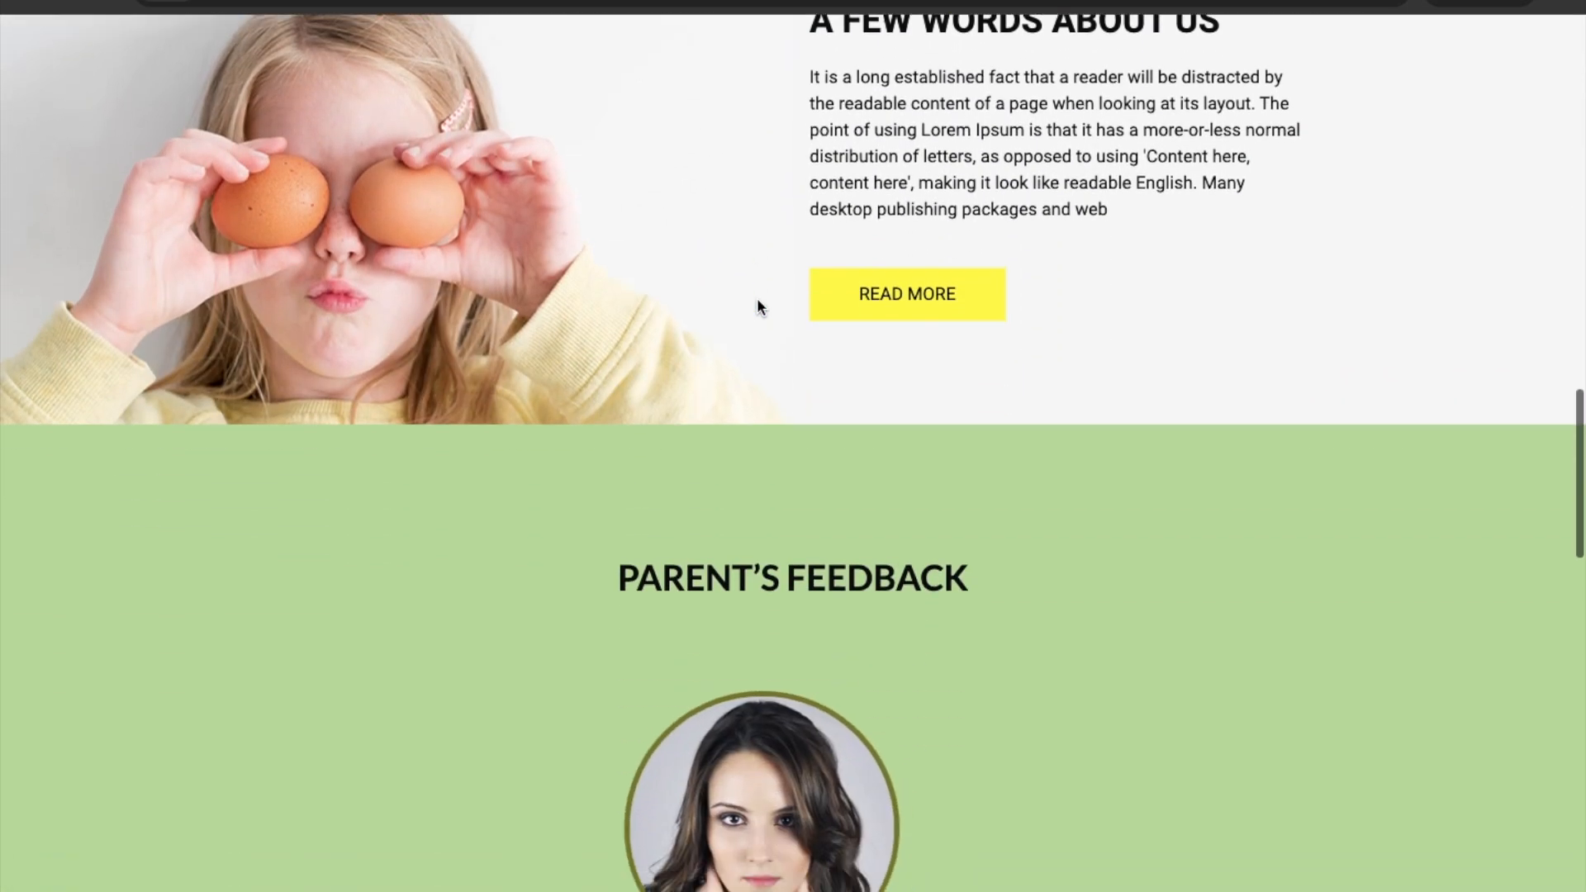
scroll("down", 3)
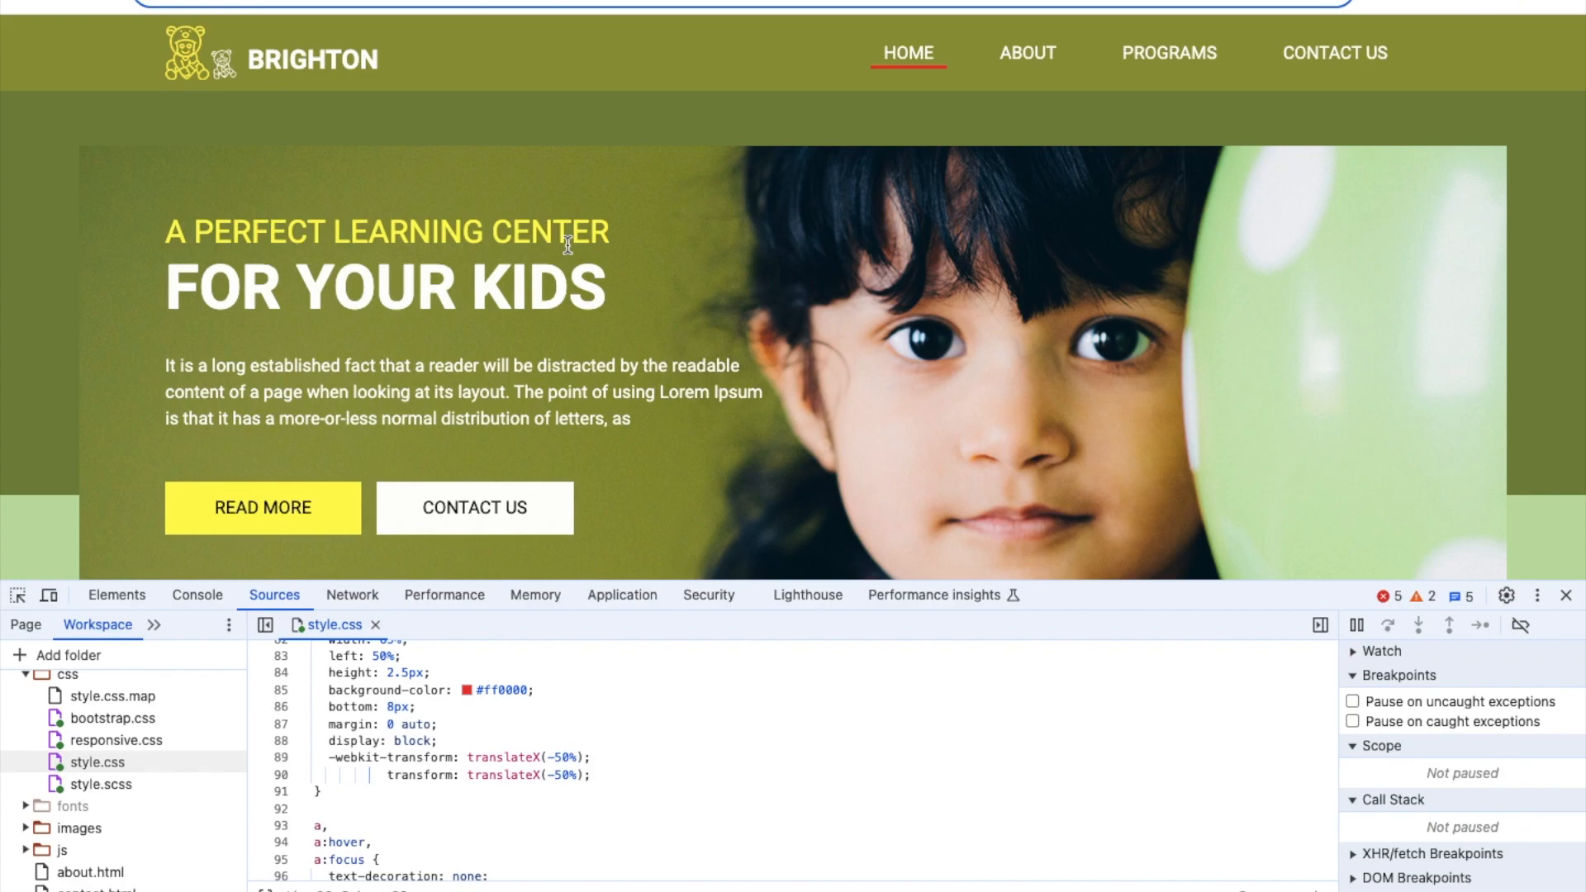
mouse_move(1566, 598)
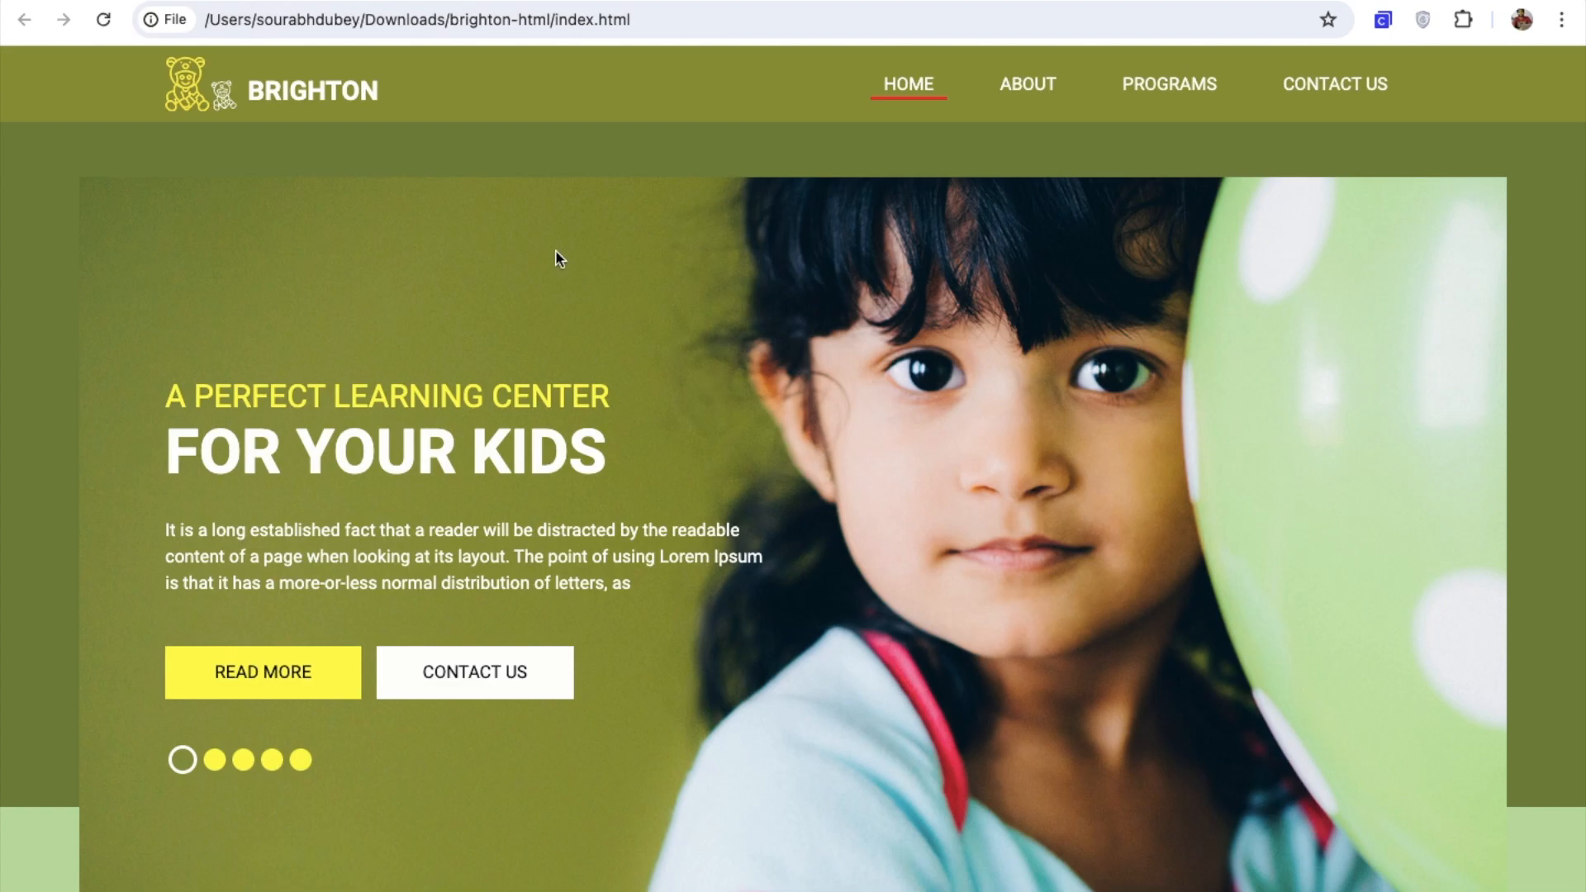
- Inspect the page and bring up the Workspace settings in DevTools
right_click(556, 257)
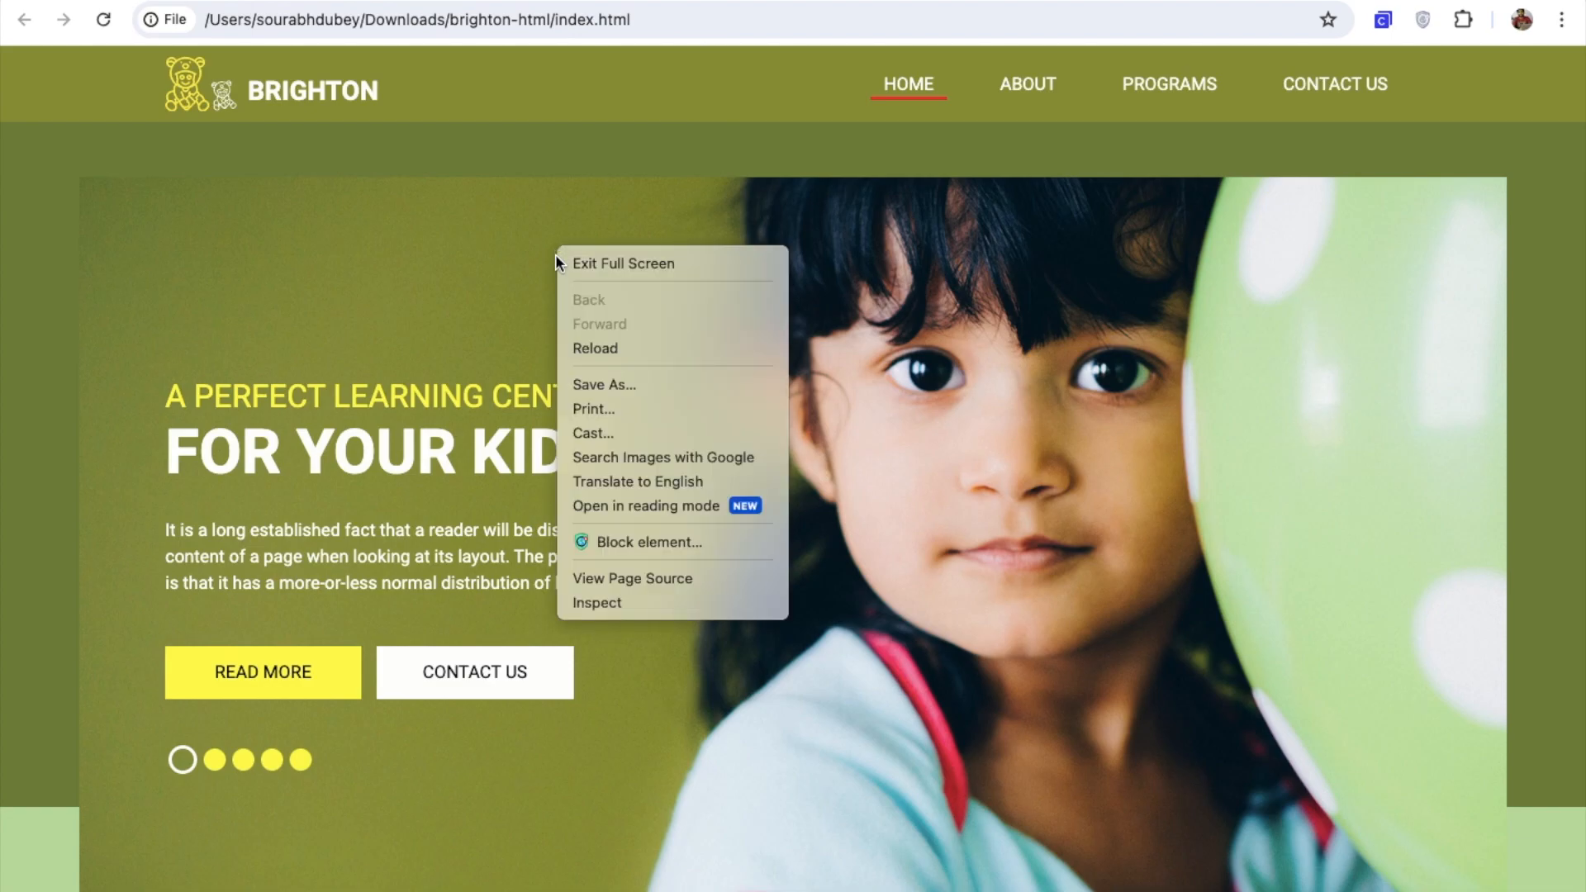
left_click(597, 602)
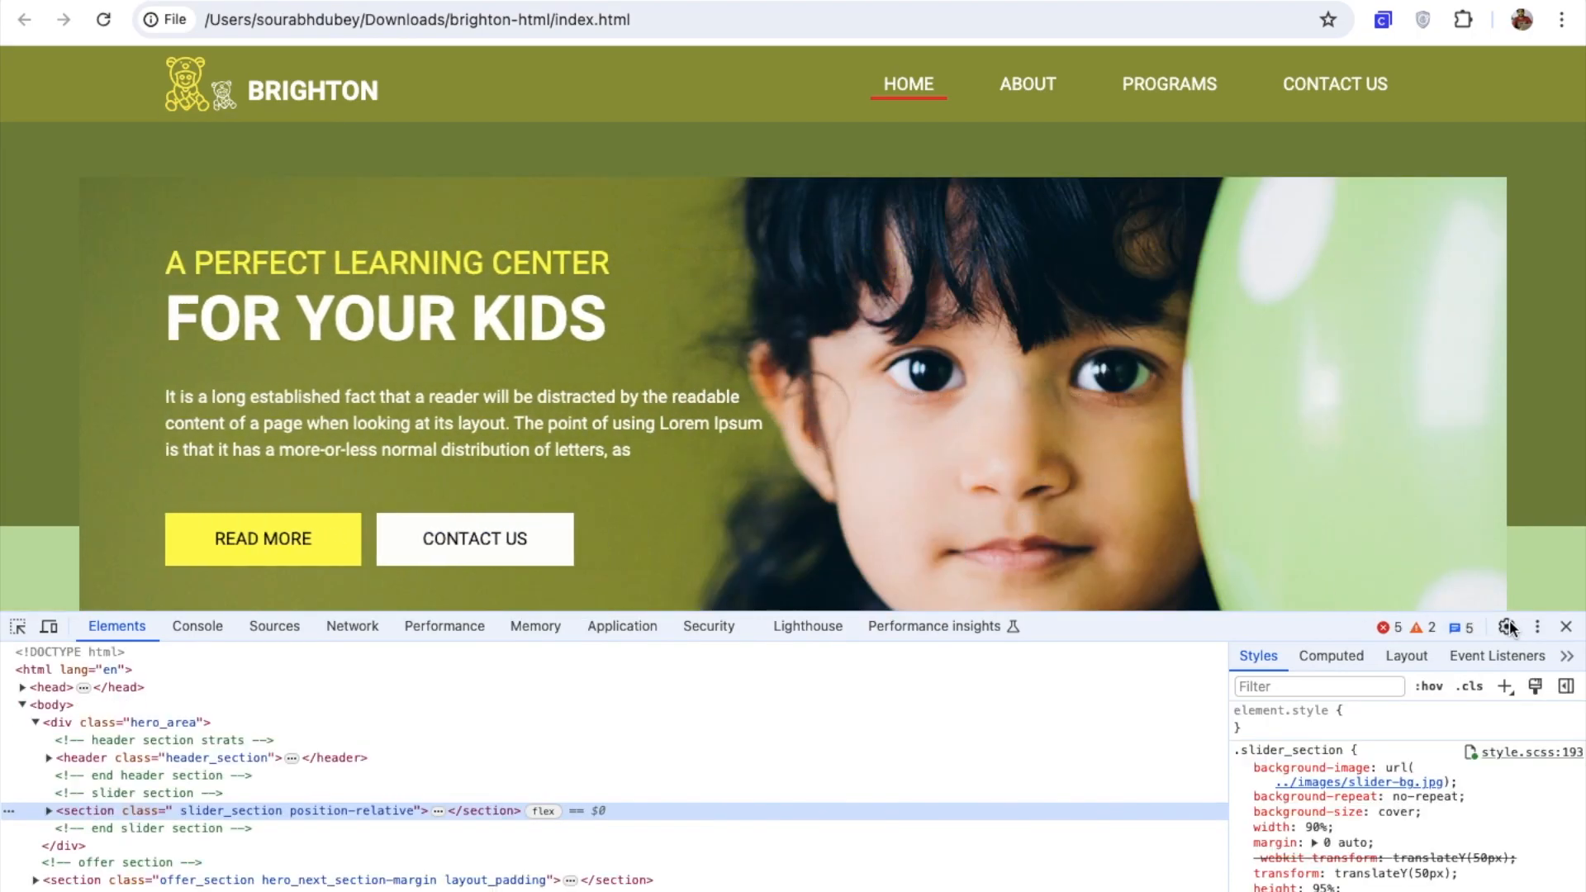
mouse_move(1512, 628)
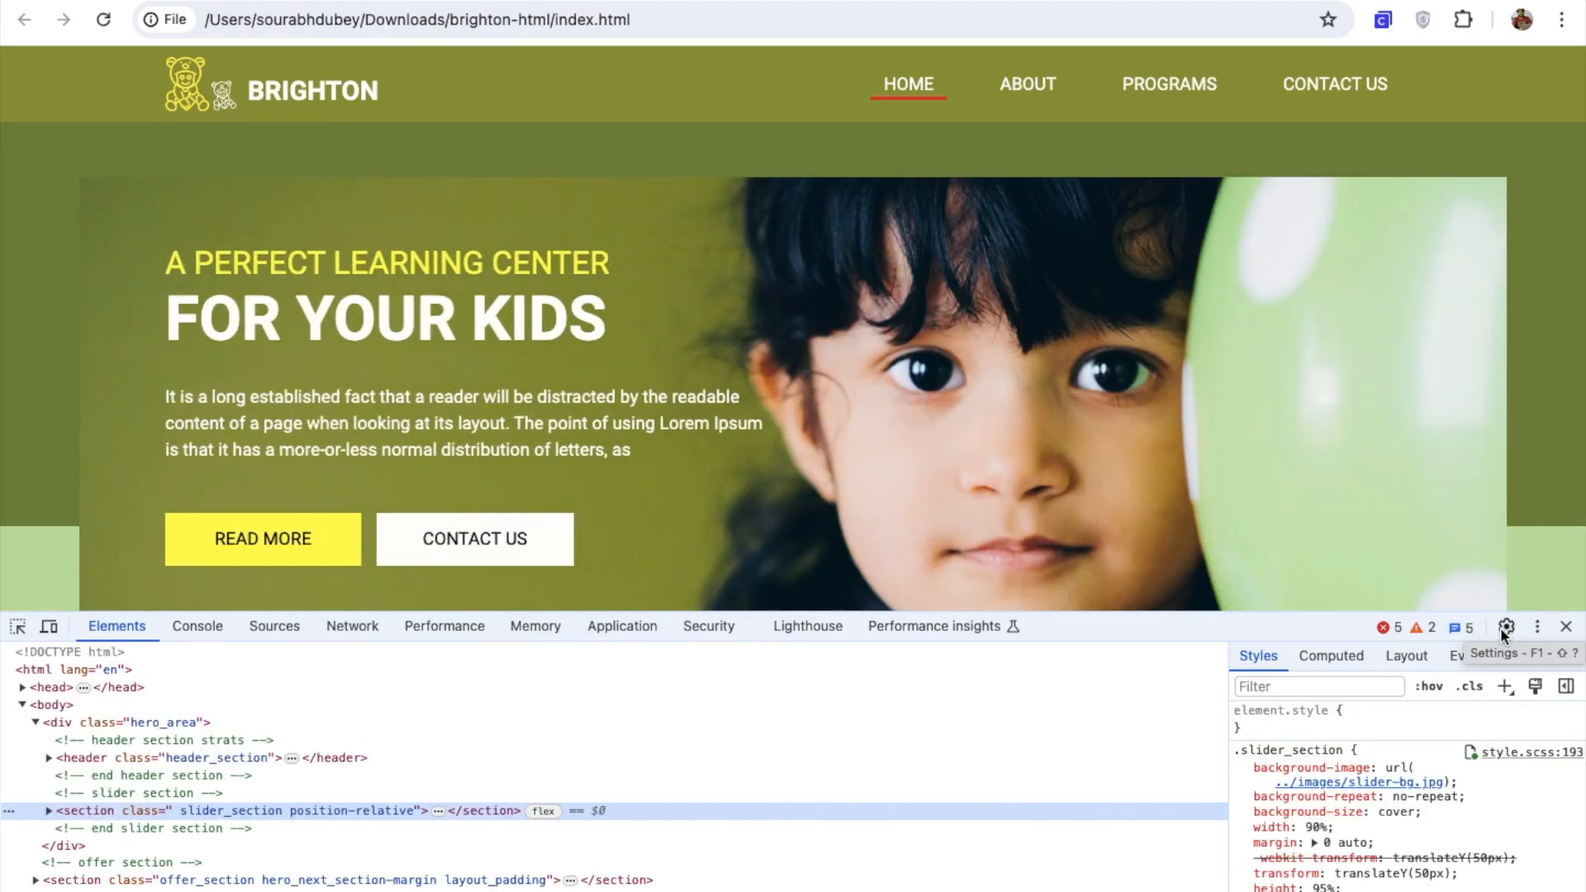
left_click(1510, 628)
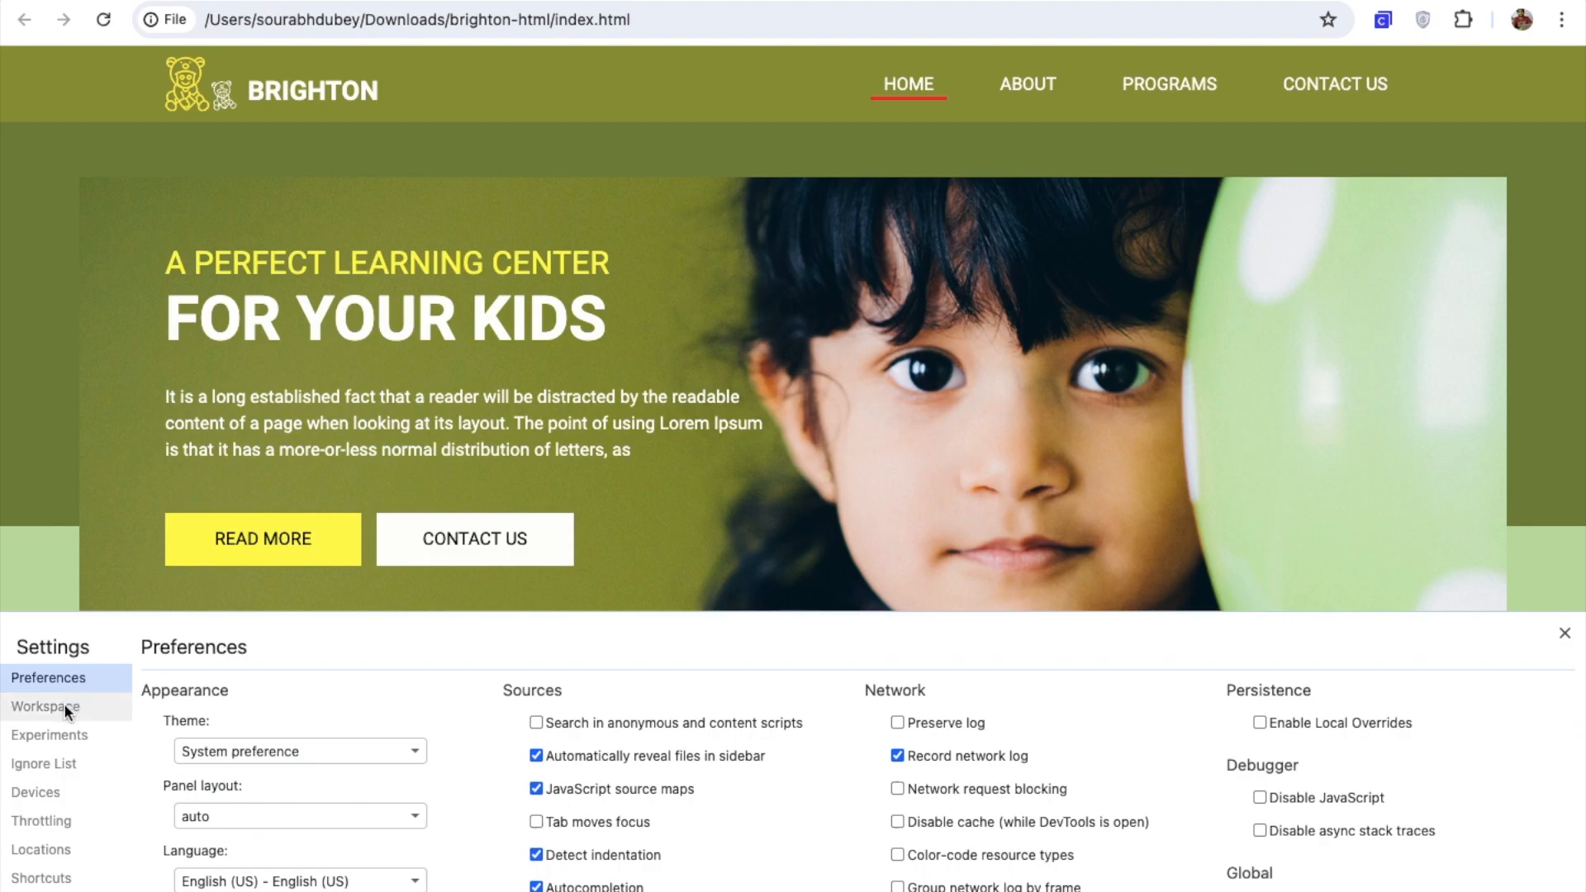
left_click(45, 707)
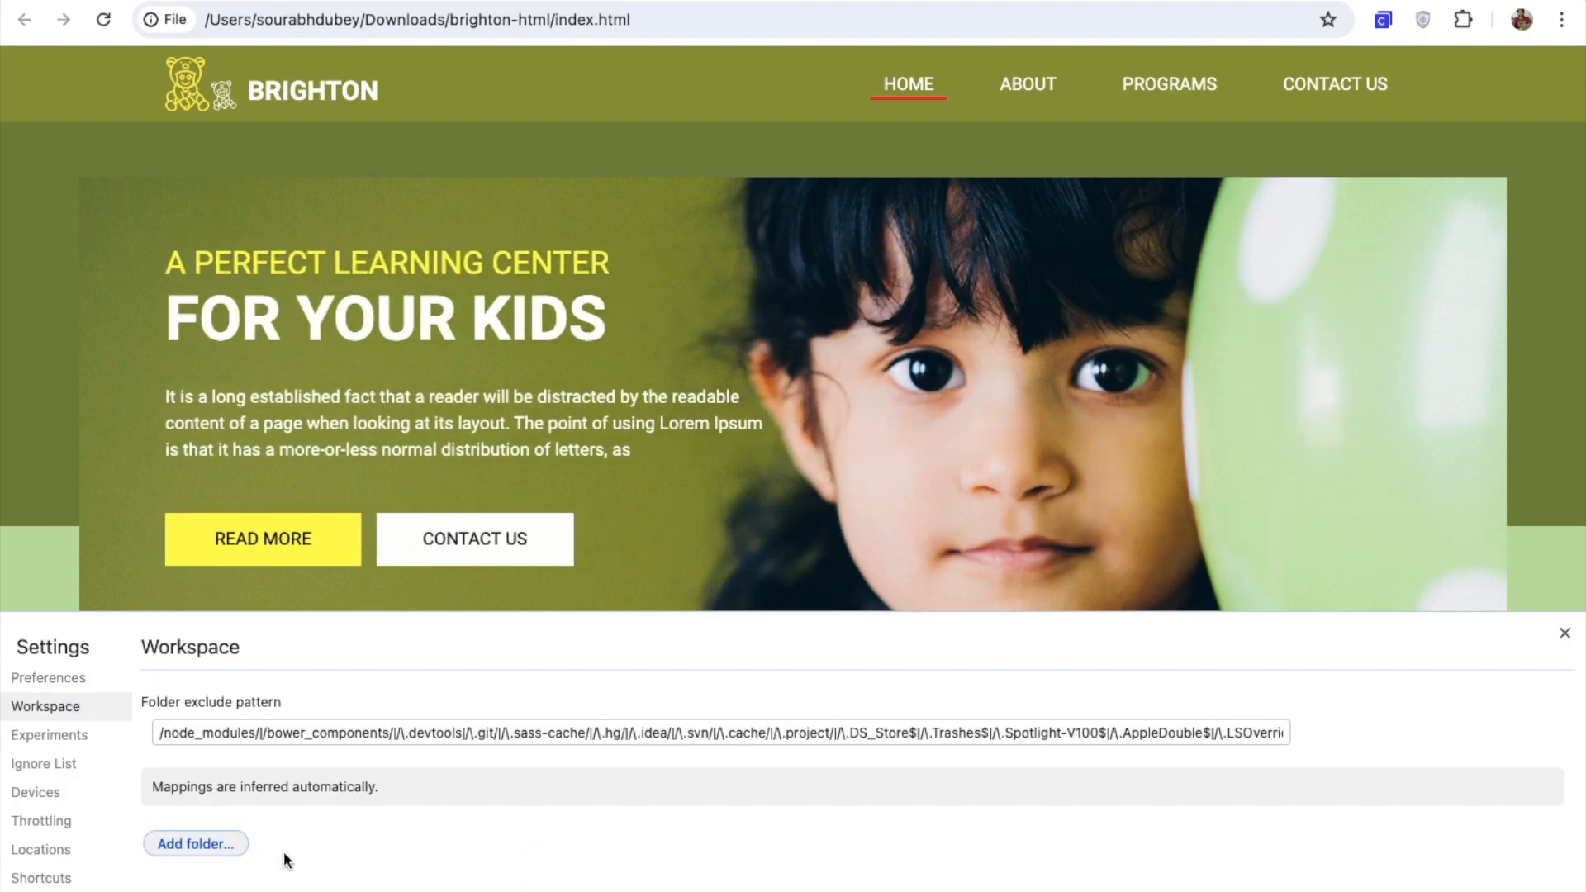
- Add the brighton-html folder to the workspace and allow full access
left_click(194, 842)
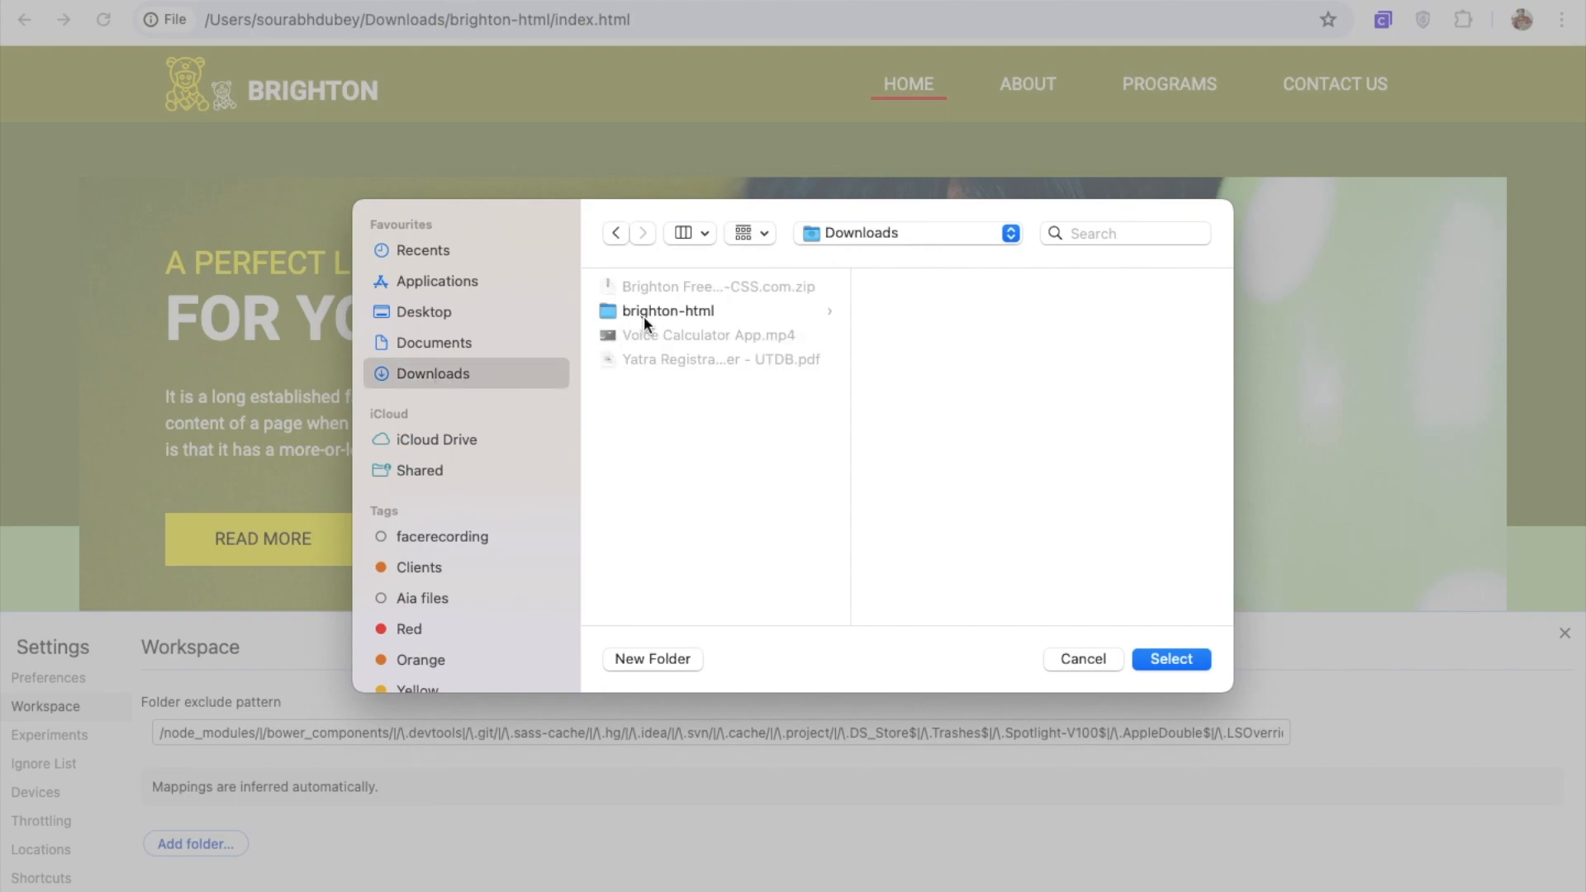
left_click(667, 311)
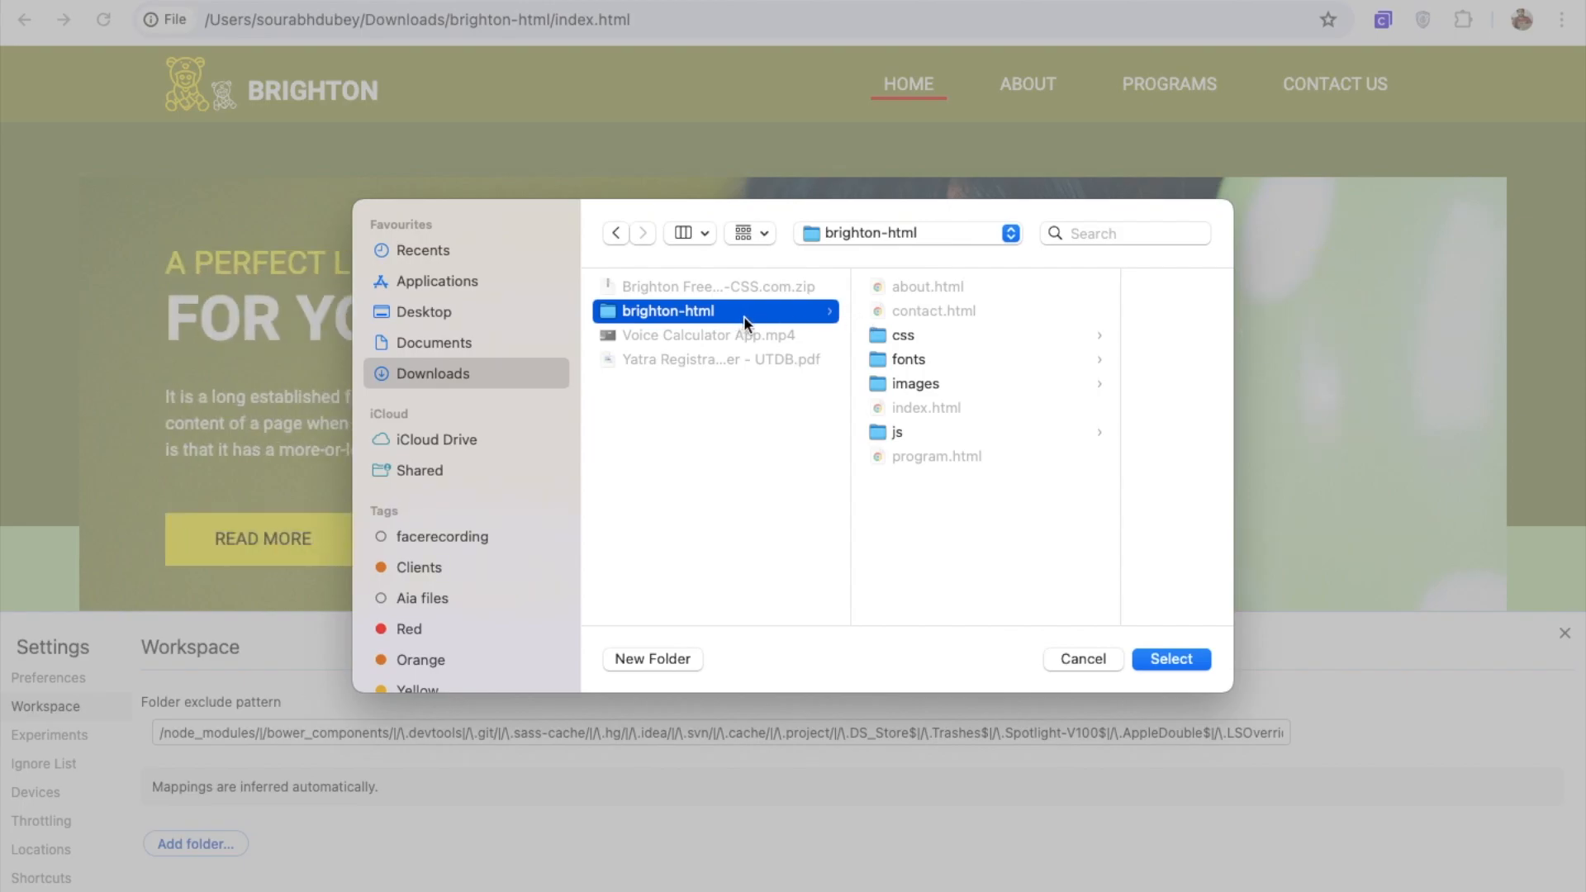
left_click(1172, 659)
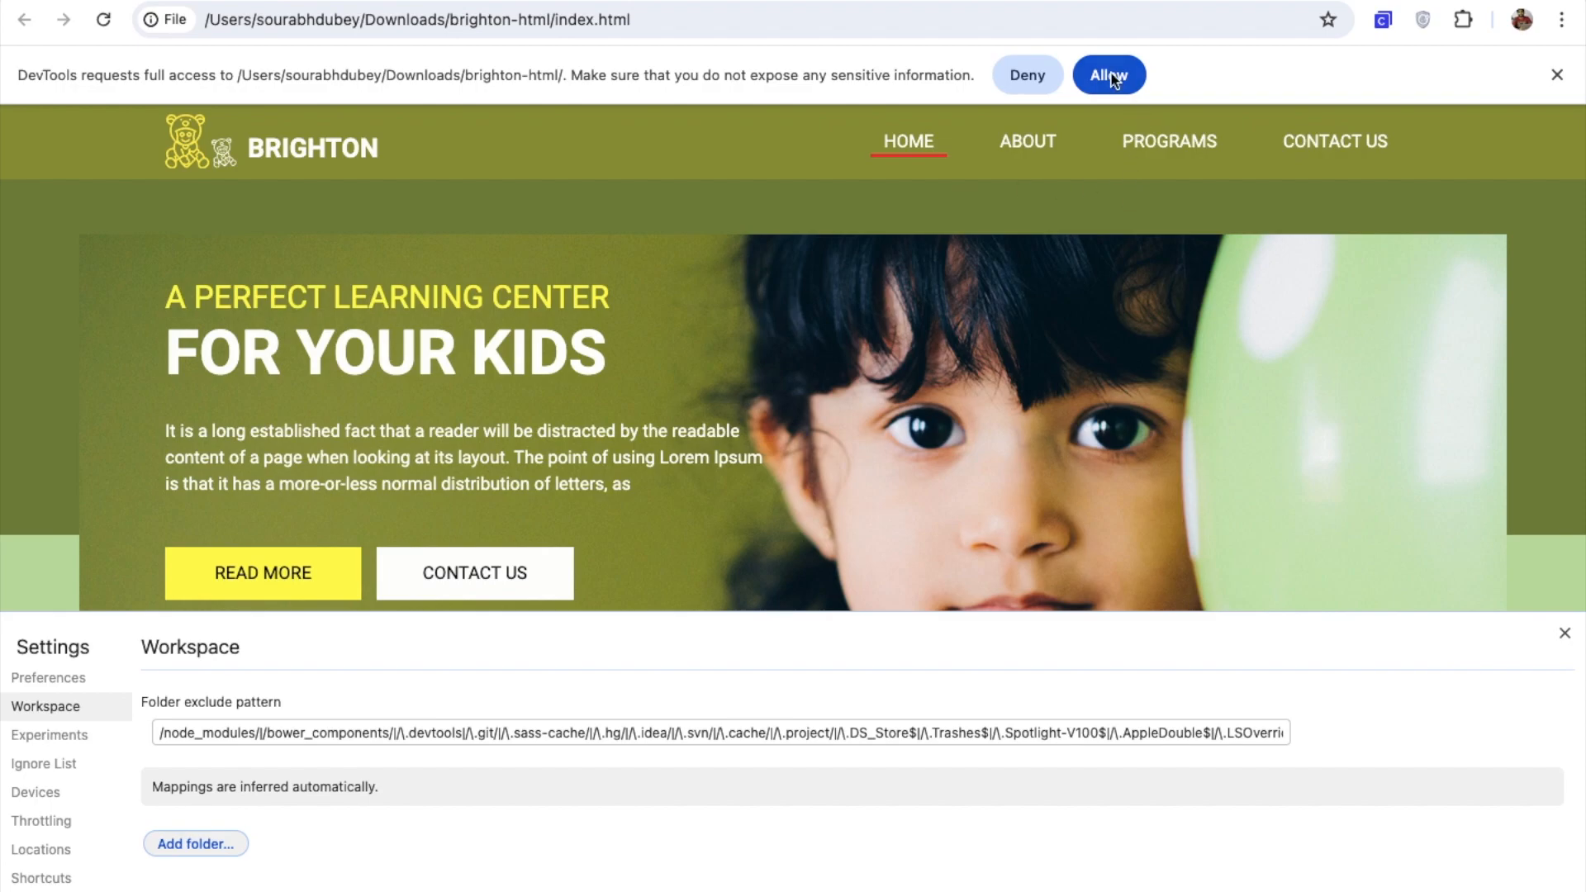
left_click(1108, 75)
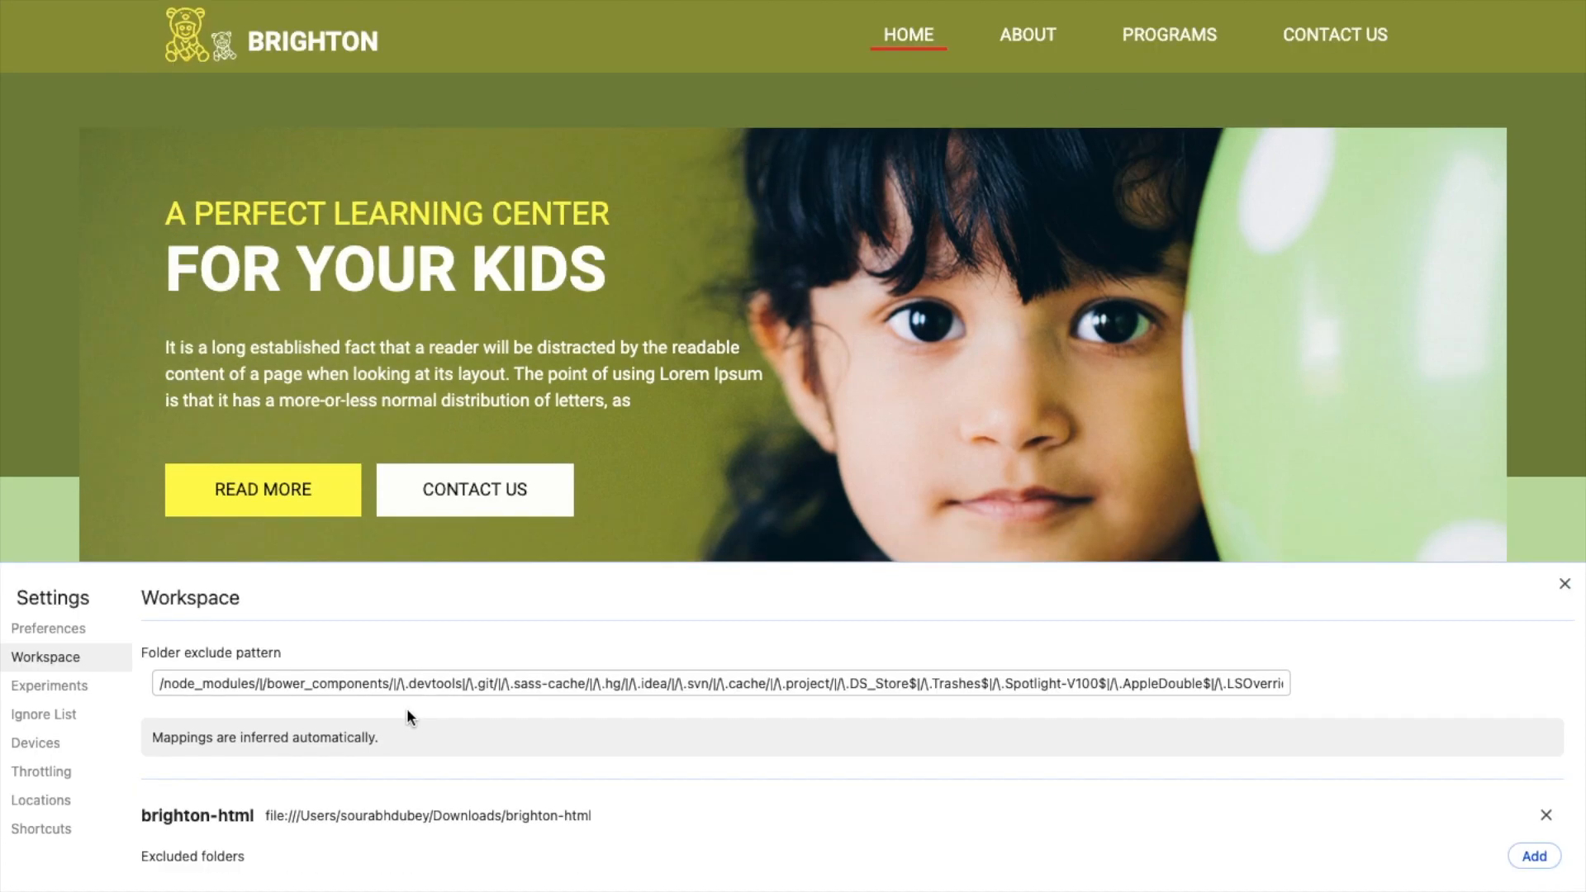
mouse_move(1546, 585)
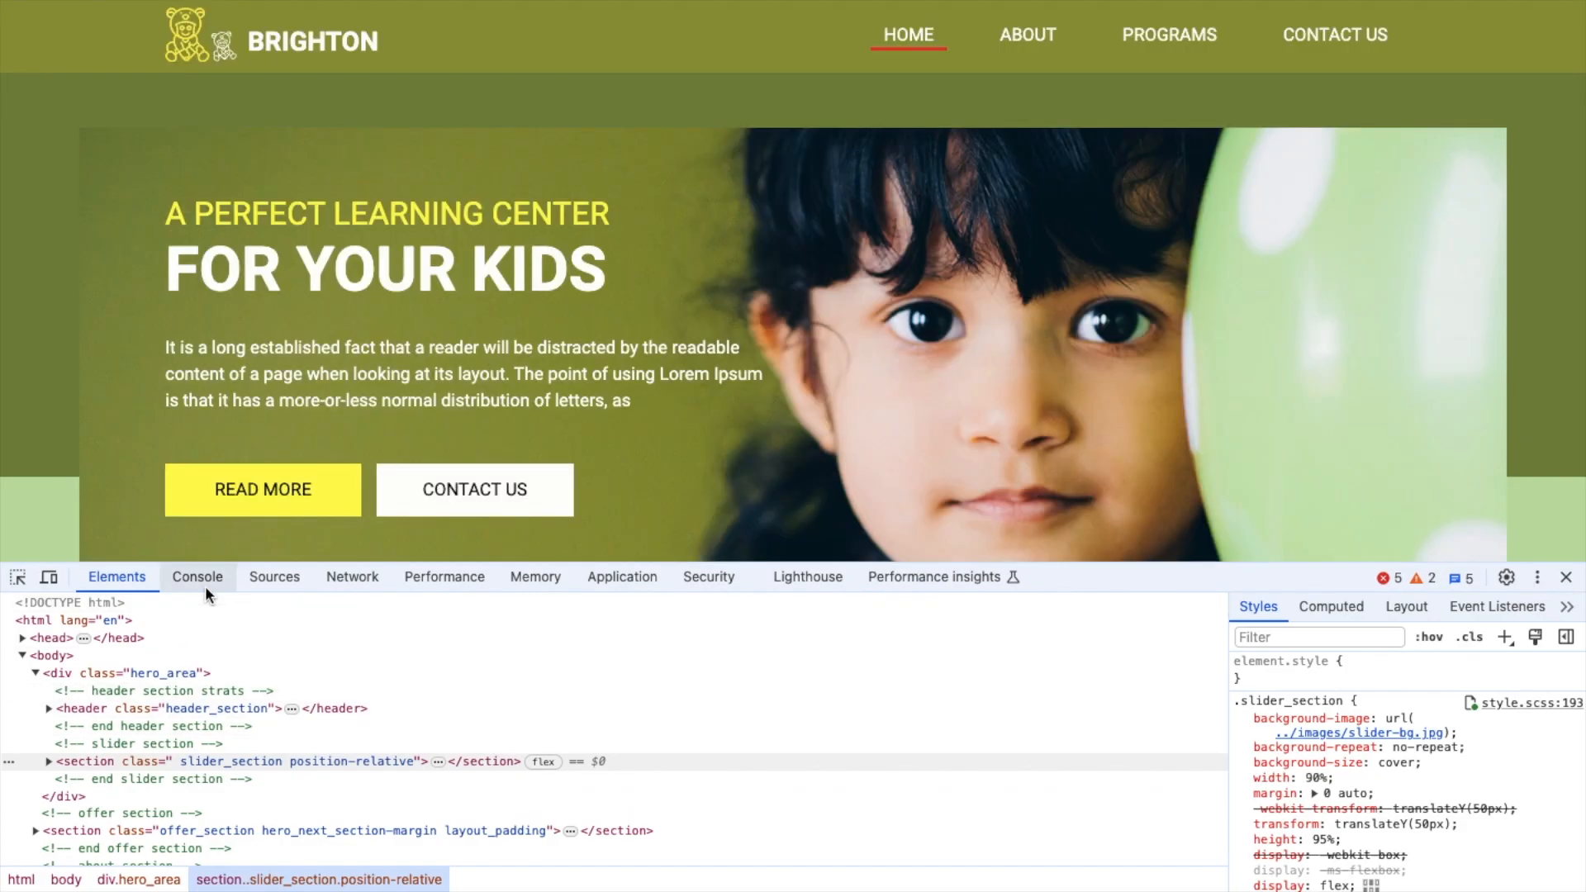
- Find 'what we' in index.html, replace the h2 text with 'Here we go' and save
left_click(274, 577)
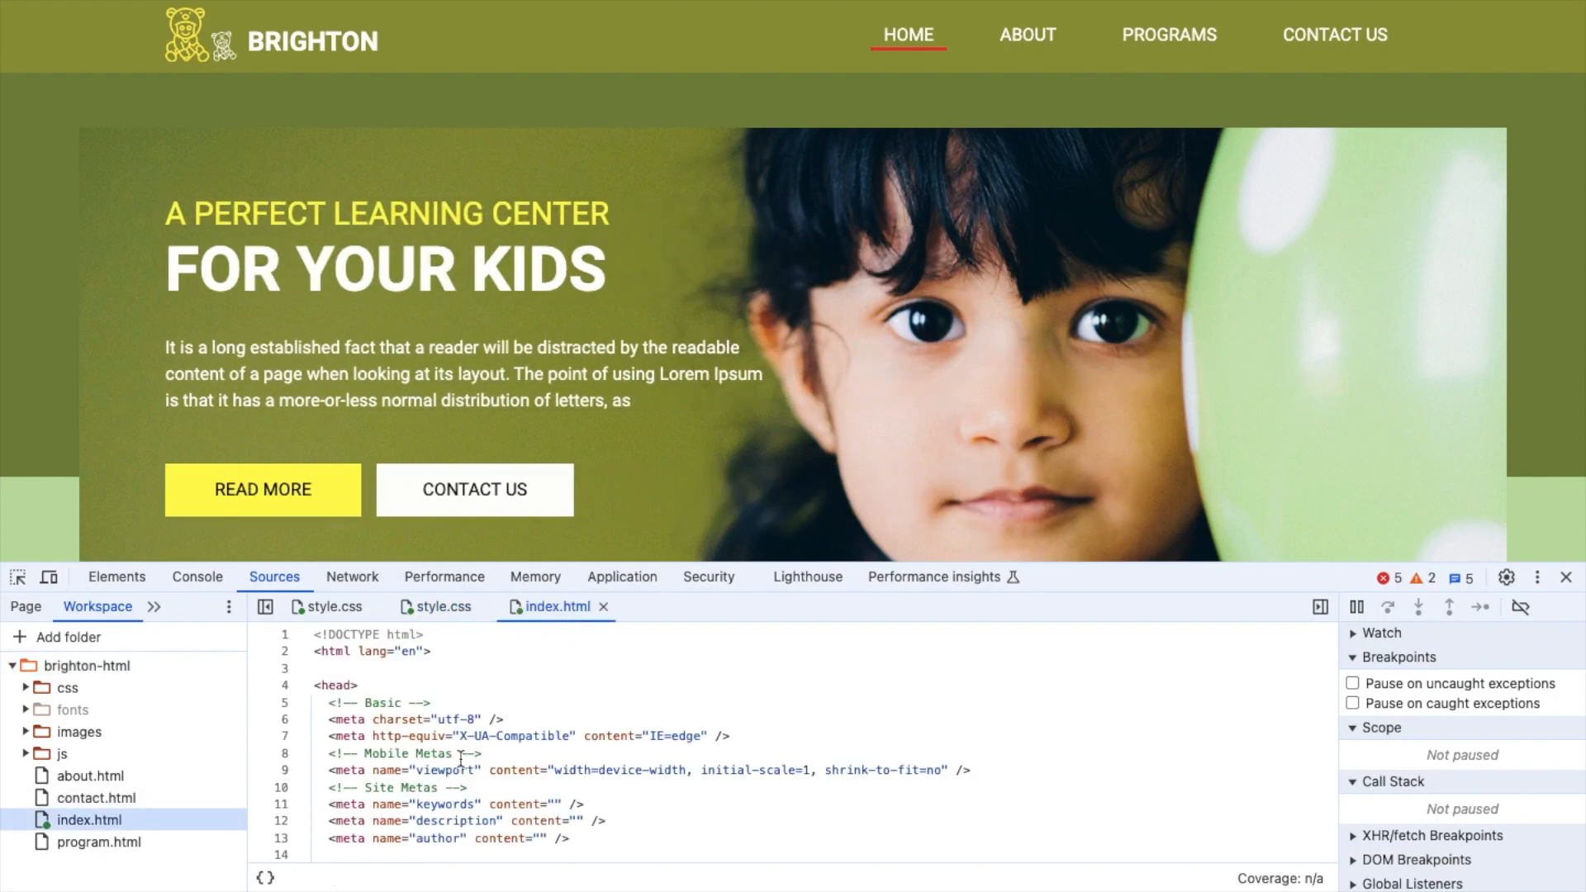
scroll("down", 3)
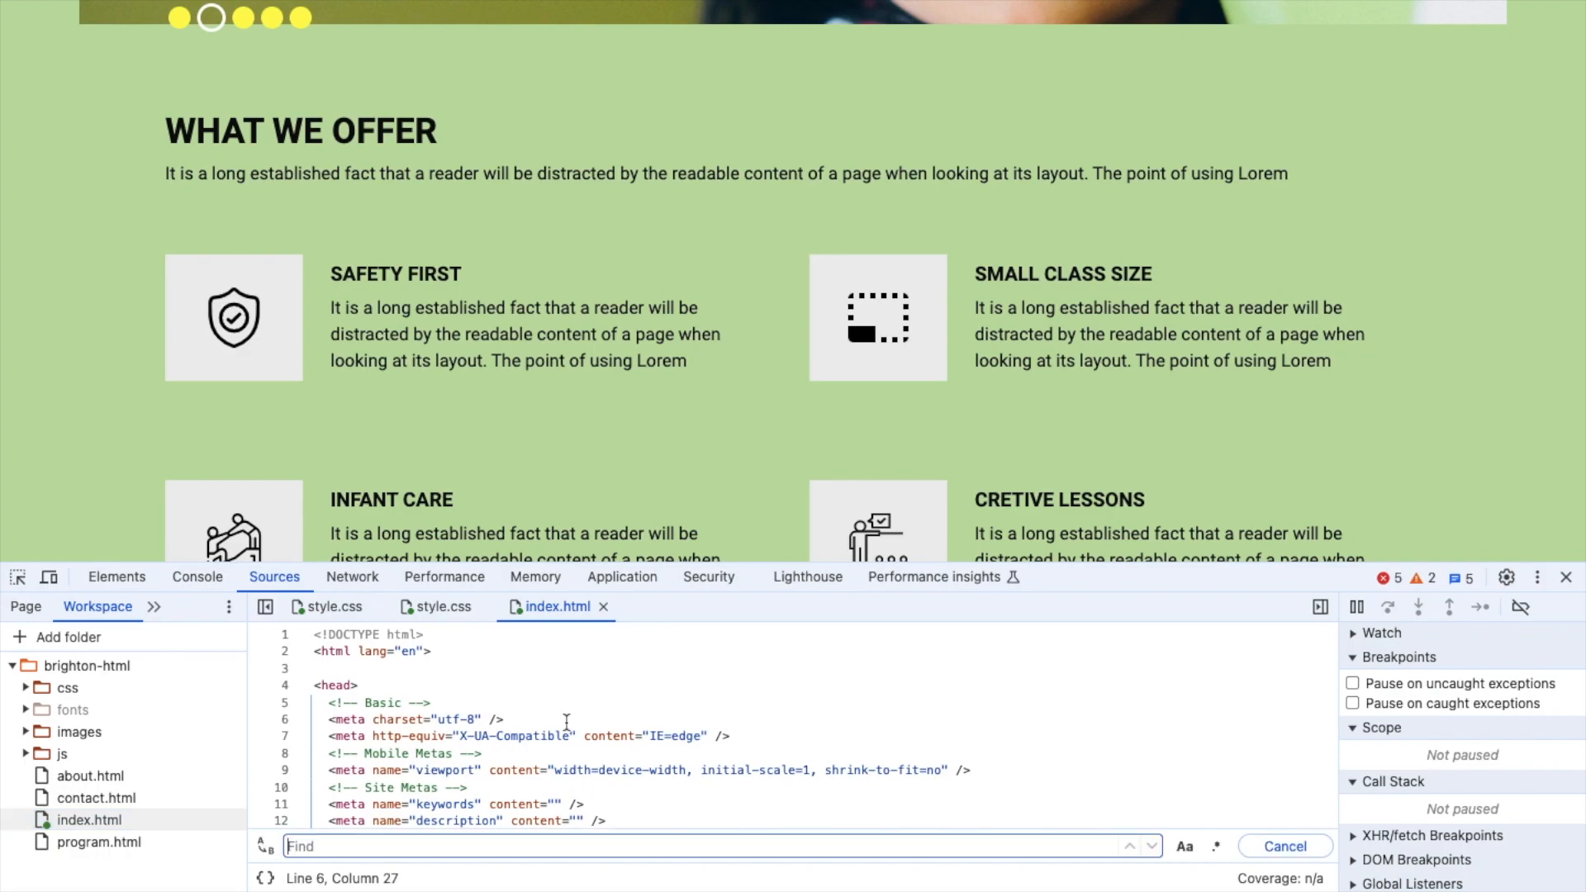
type("what we")
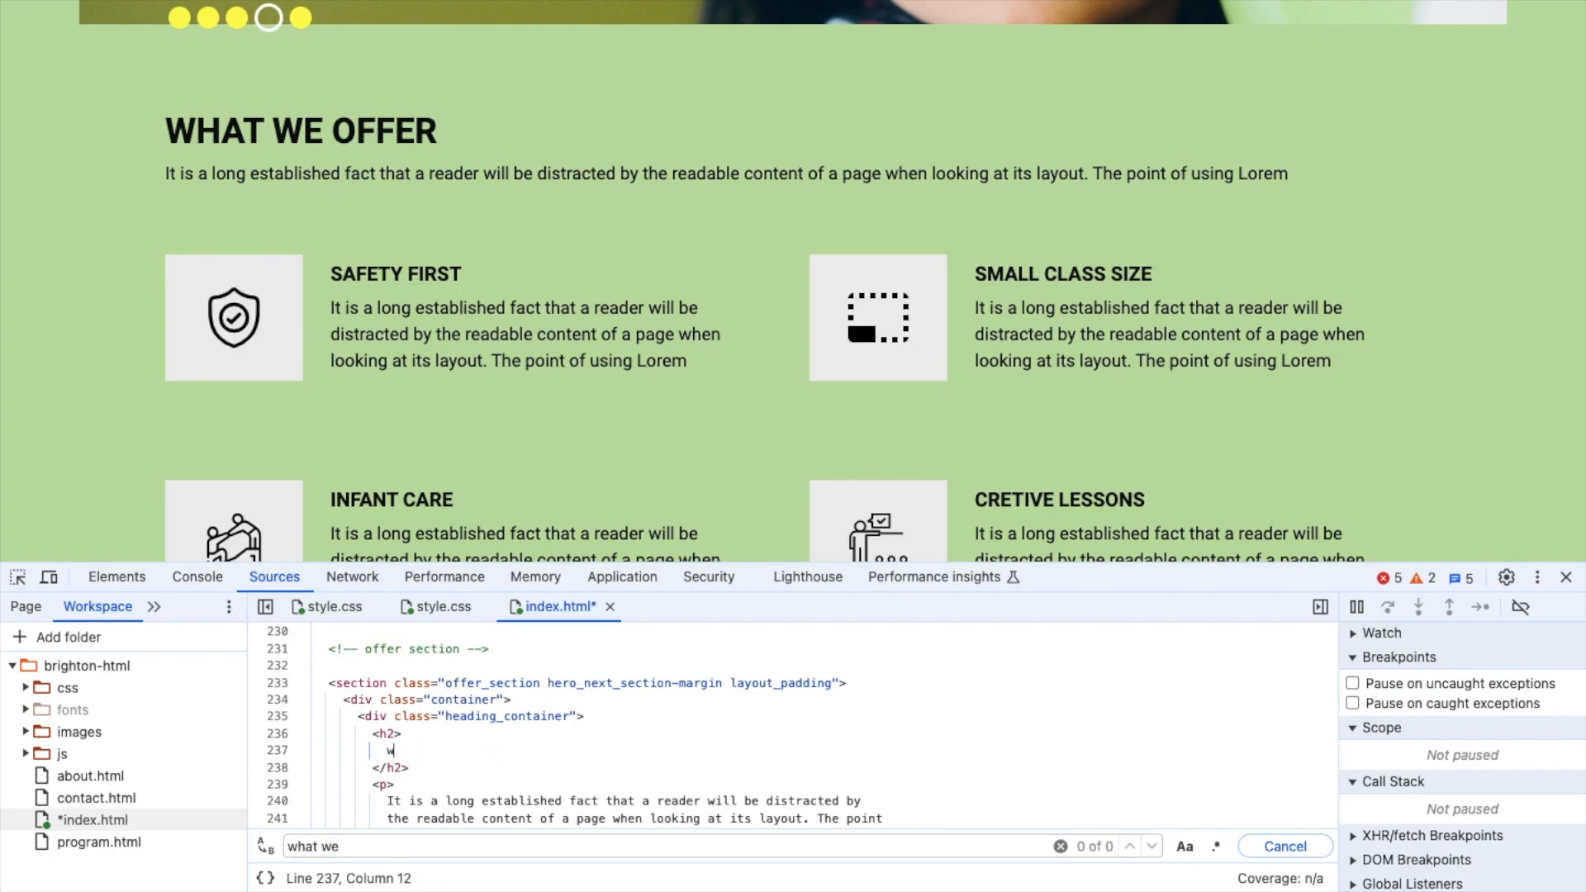
type("Here we")
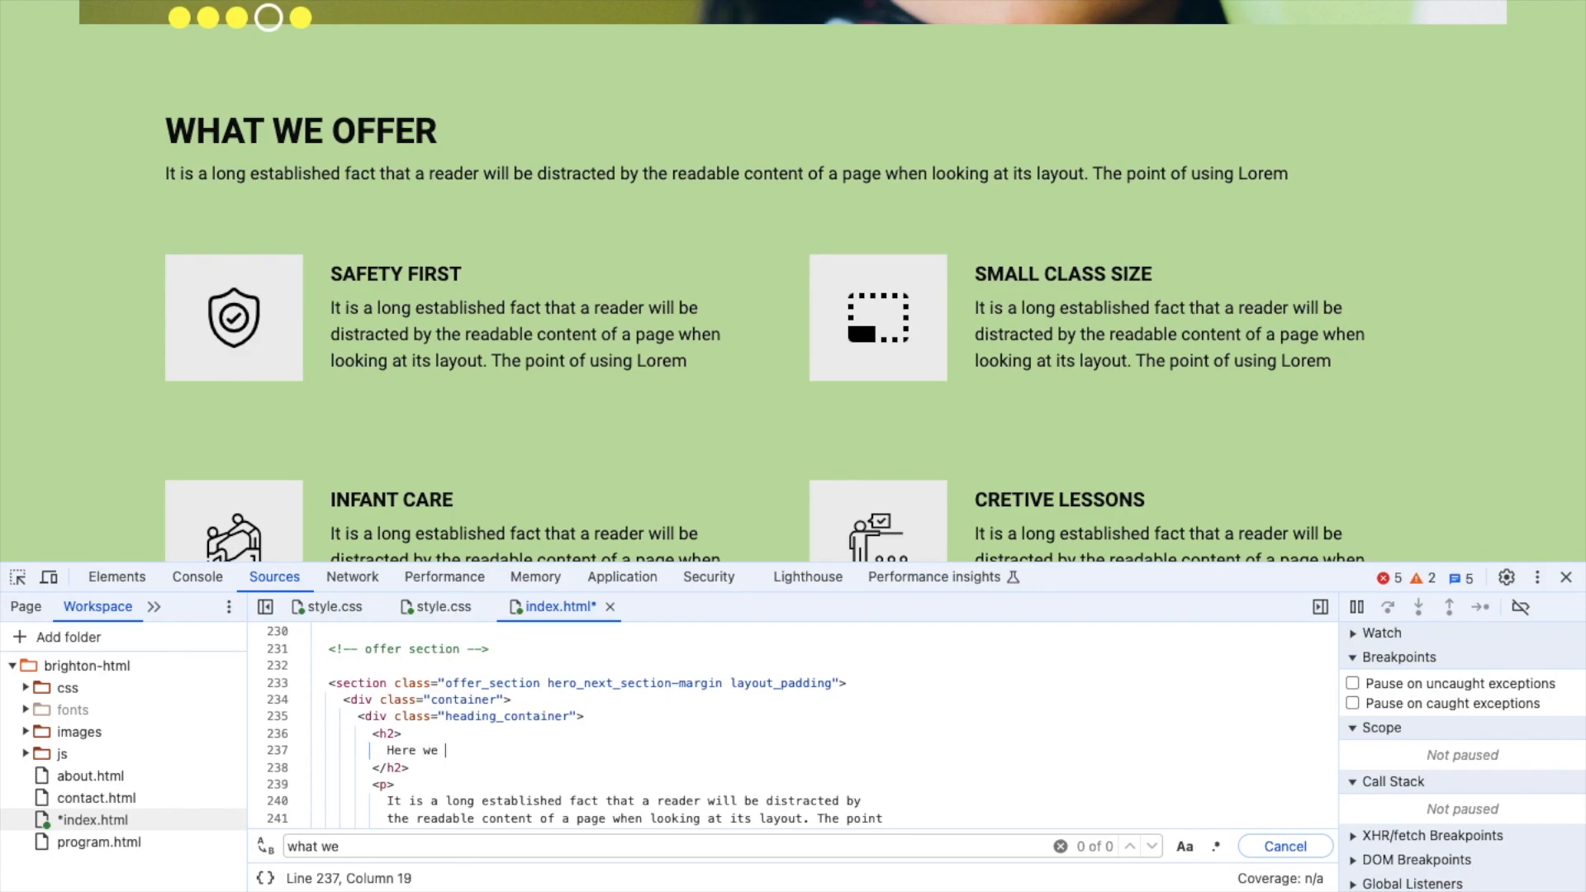
type("go")
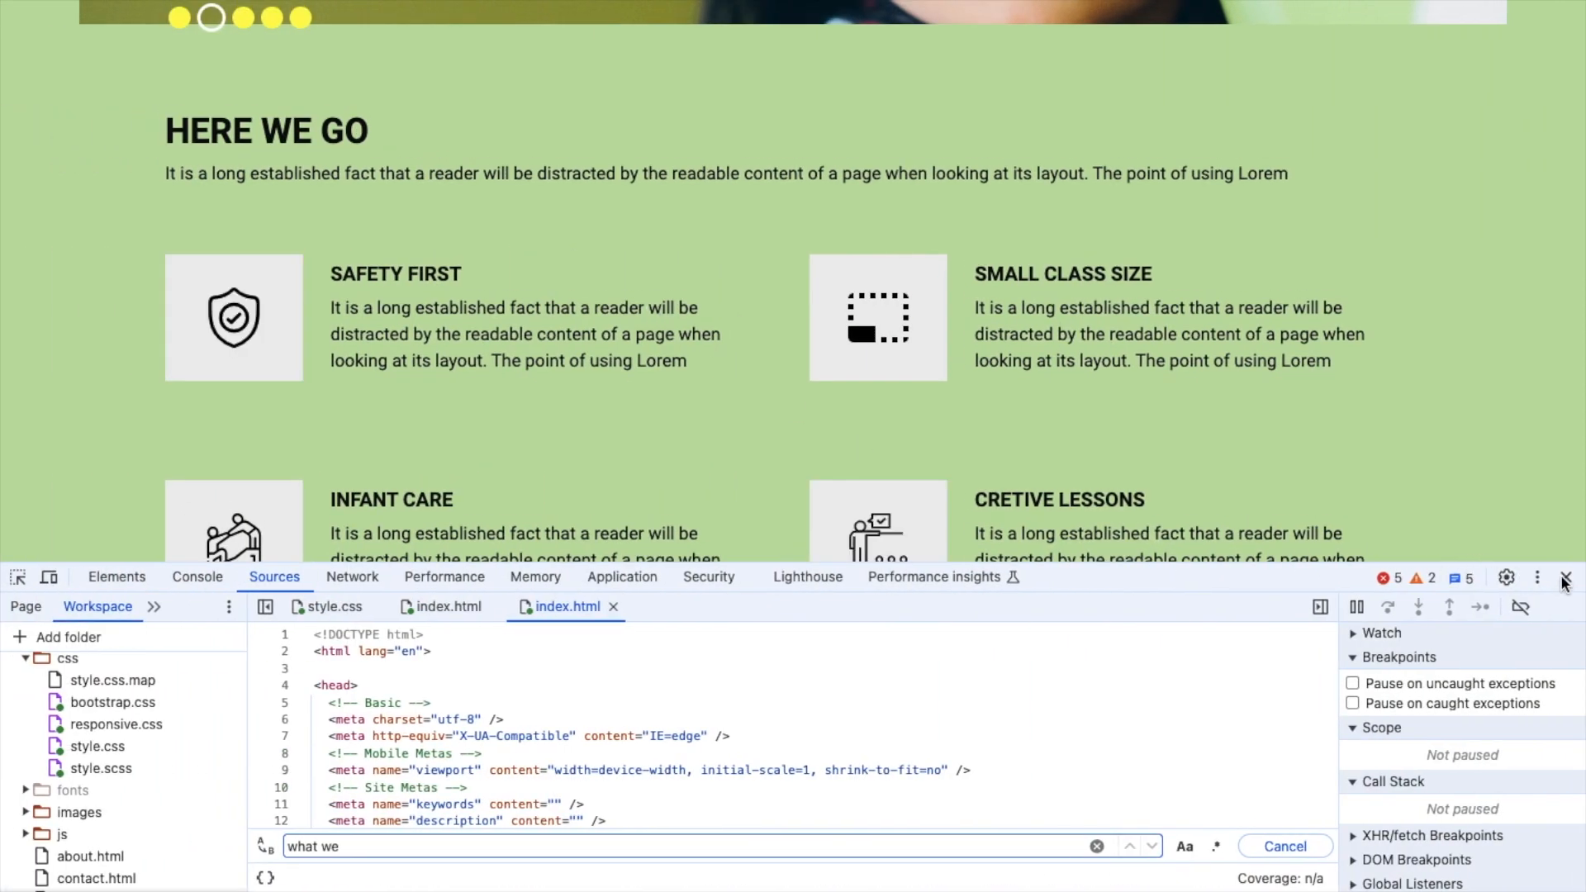
mouse_move(1567, 578)
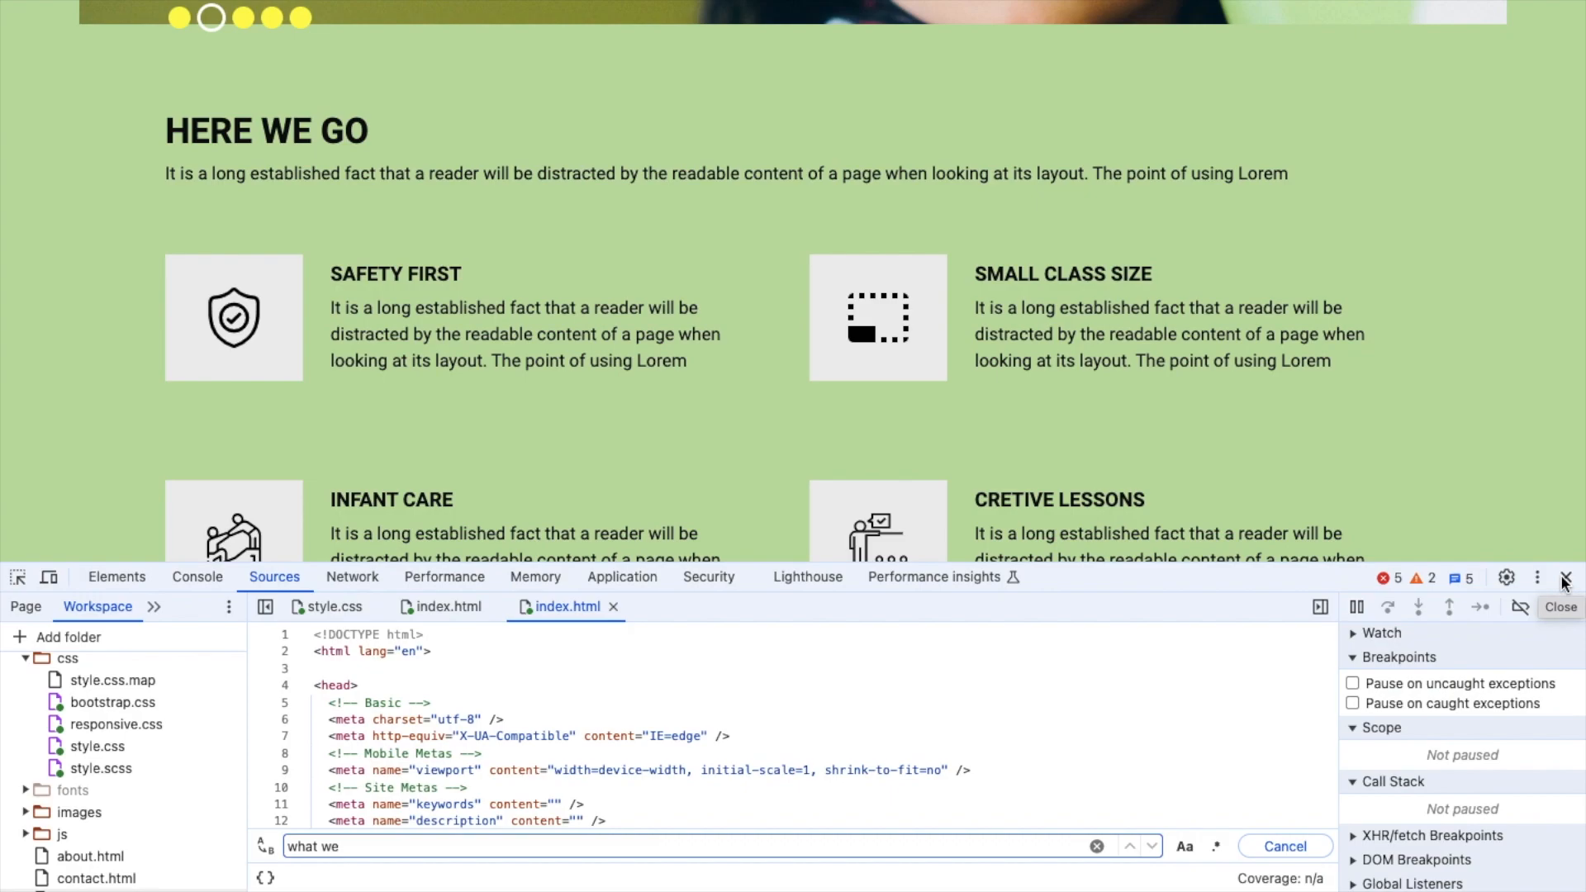
mouse_move(816, 327)
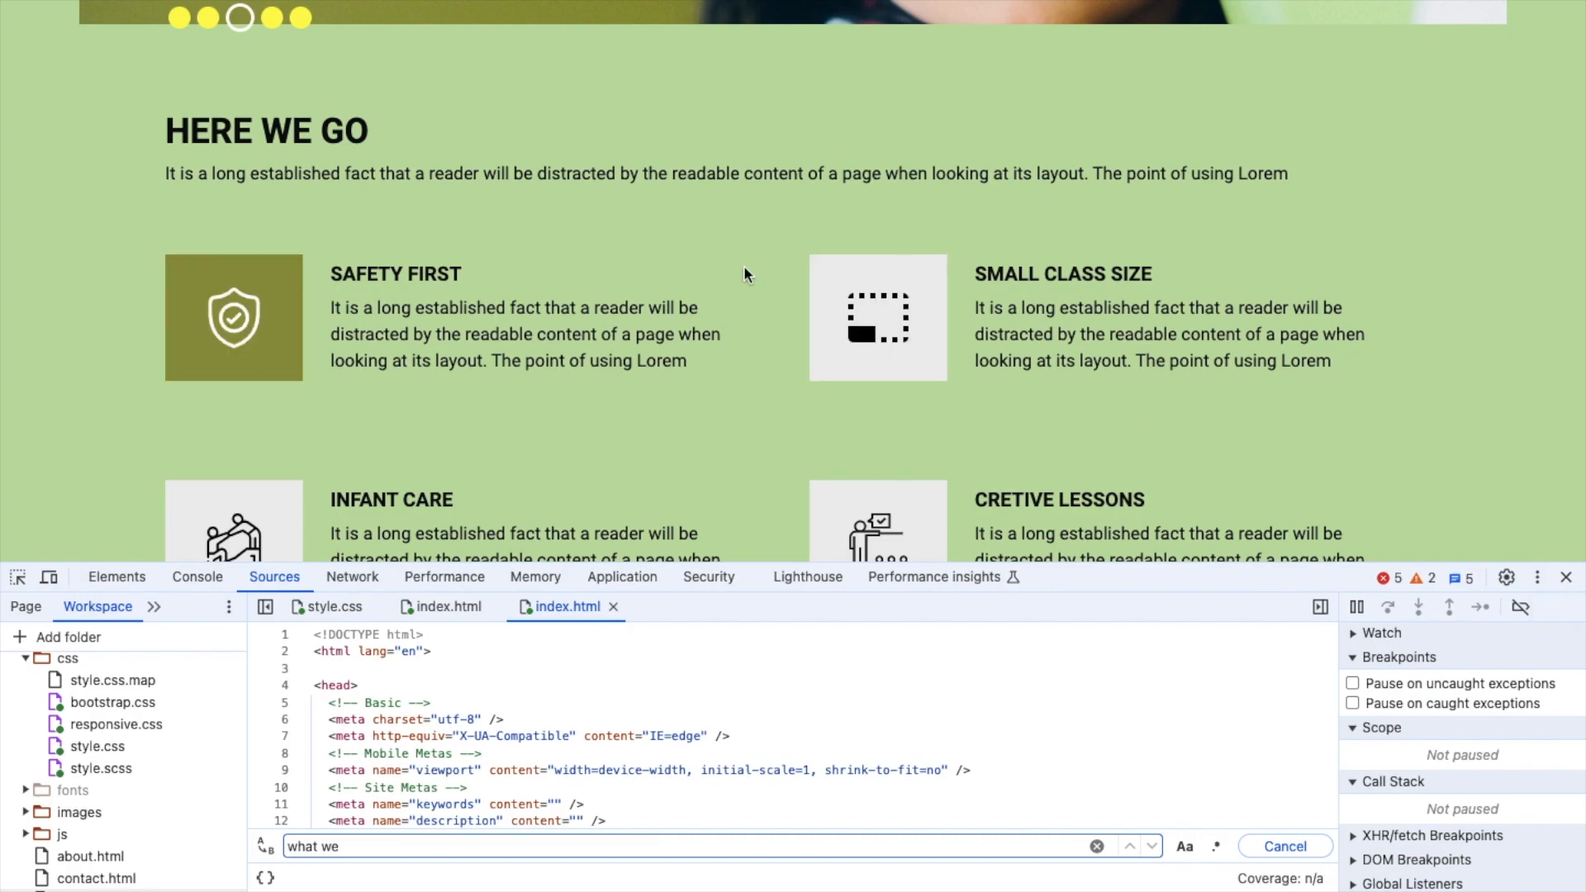
scroll("down", 3)
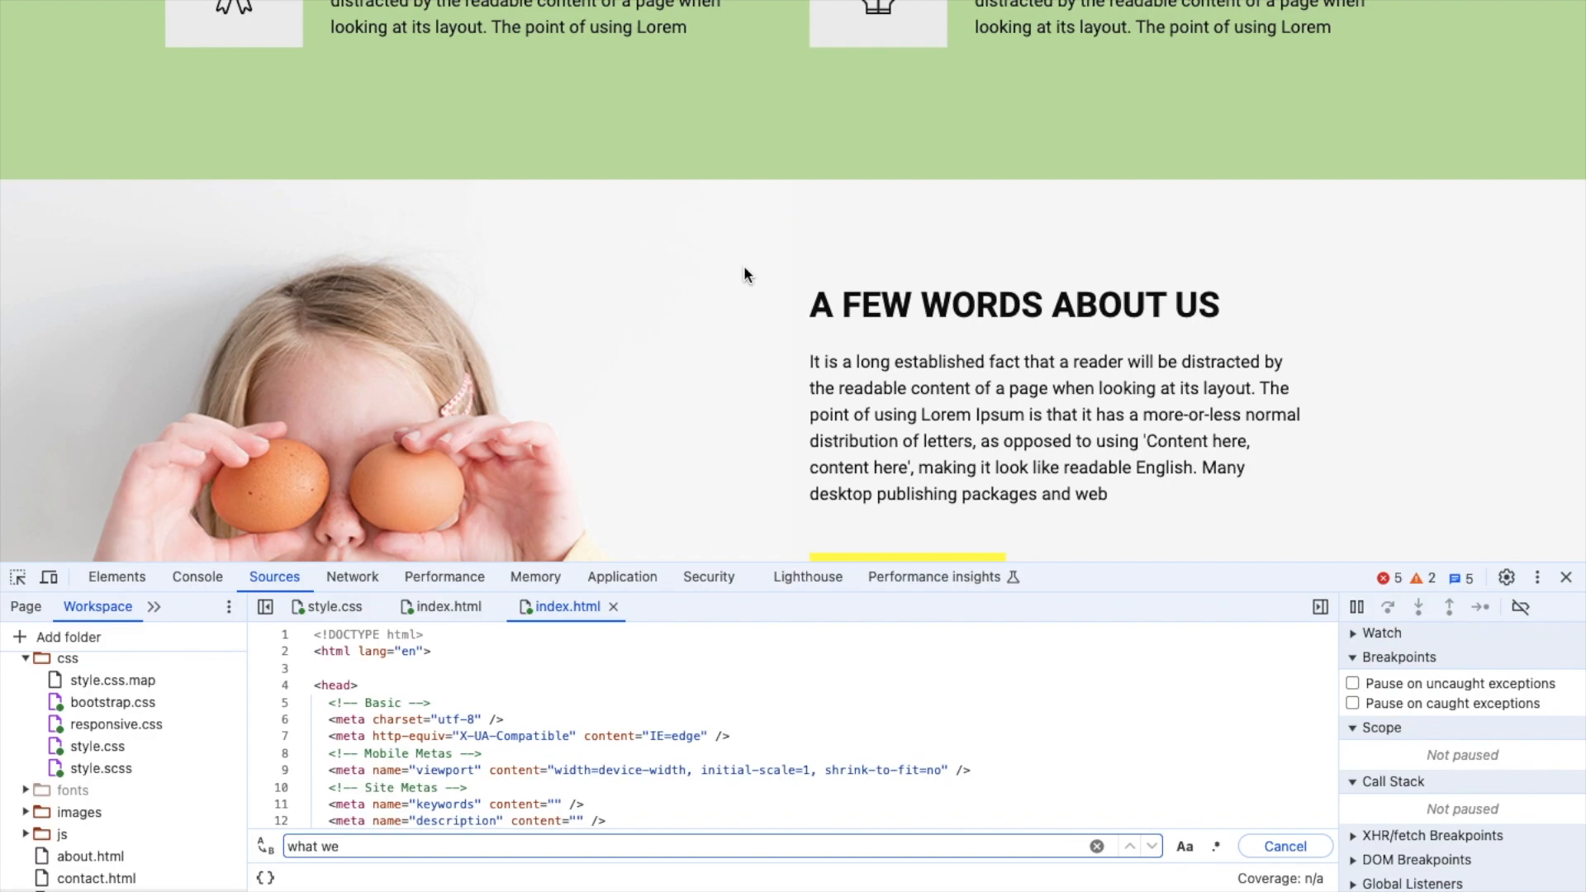
scroll("down", 3)
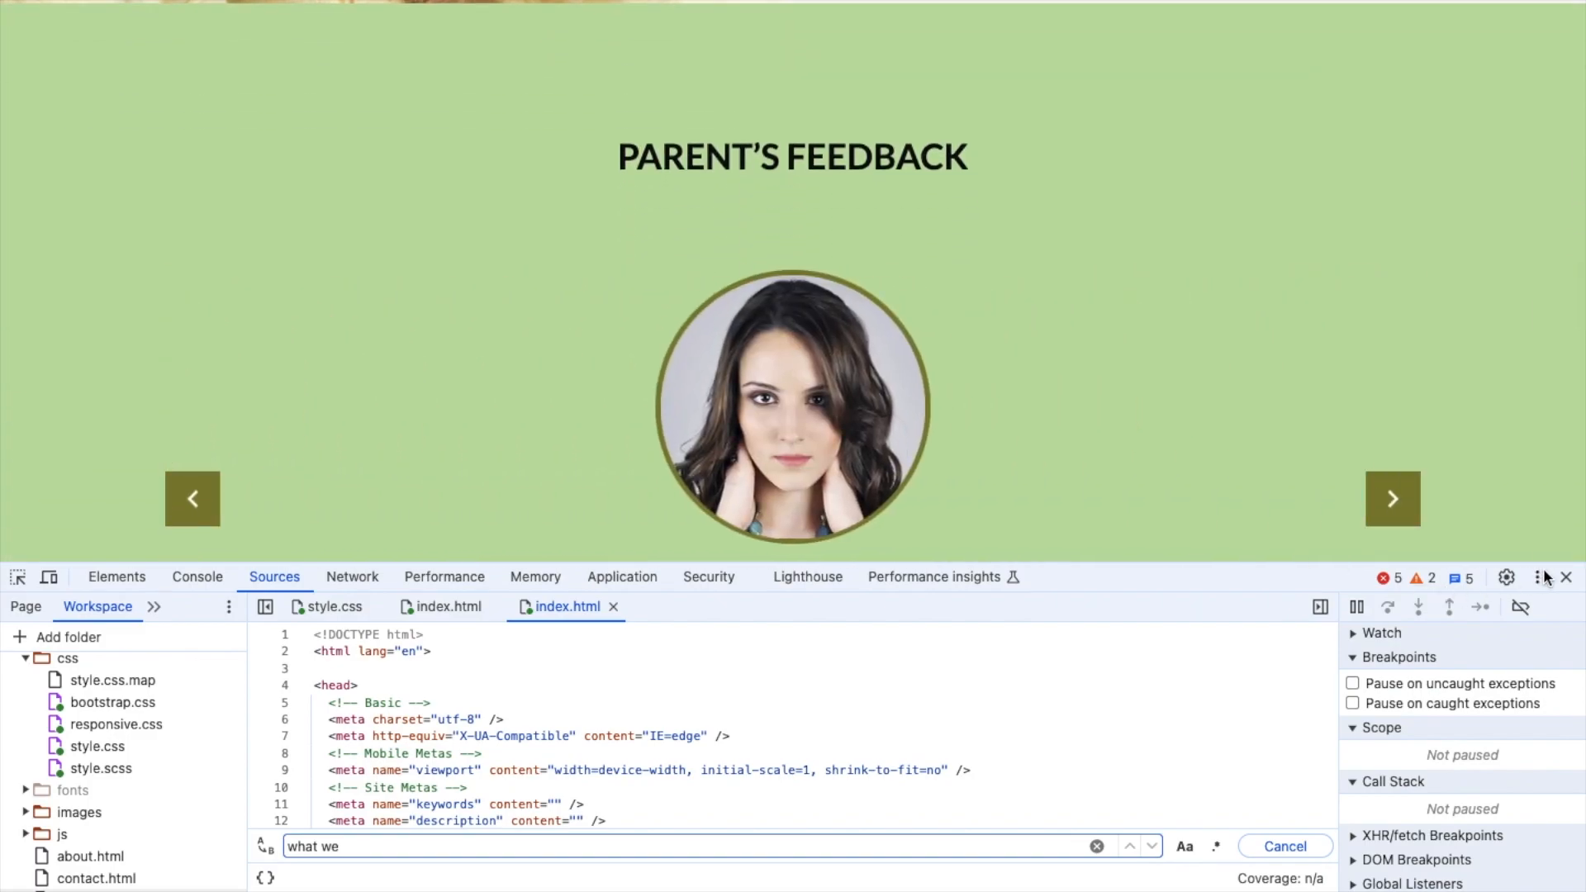